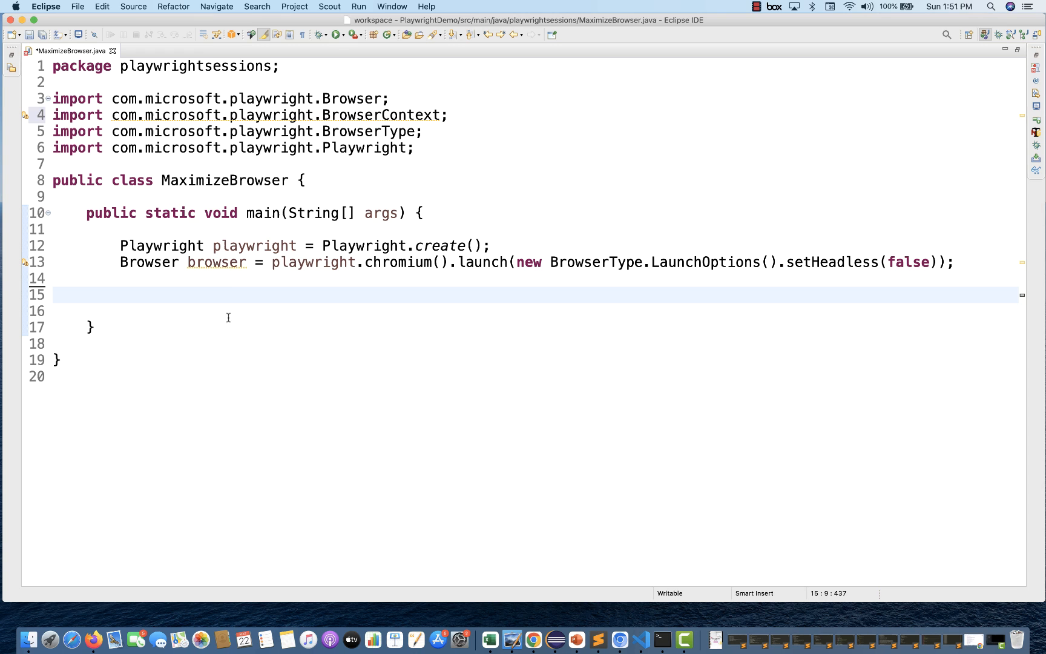
Write browser.newContext(new Browser.NewContextOptions()) on line 15, ready to chain an option
{"action": "double_click", "coordinate": [216, 261]}
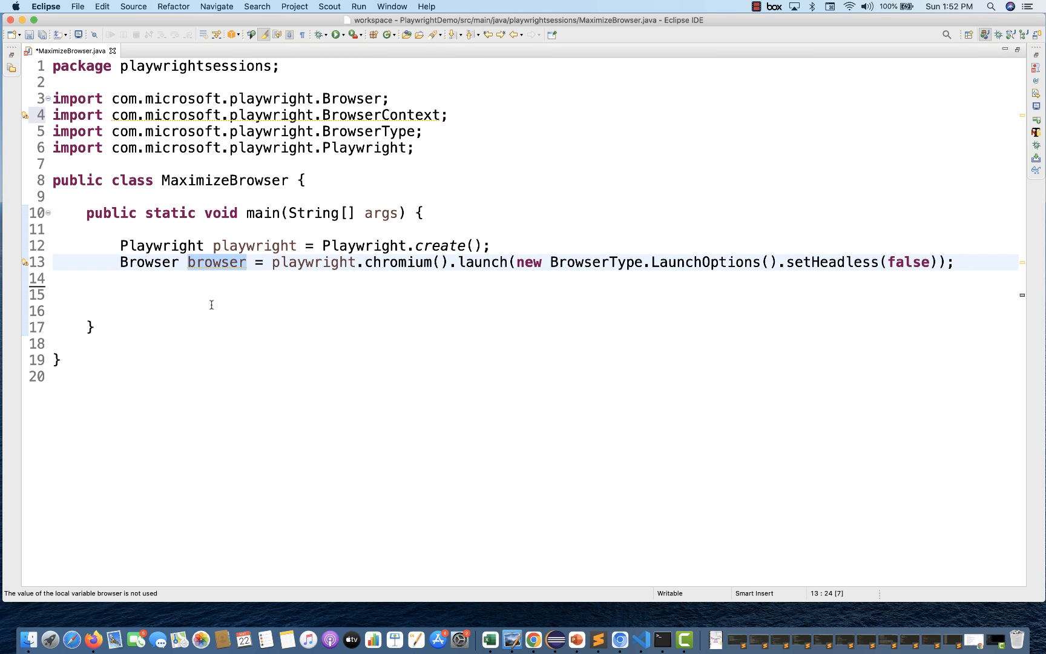
{"action": "type", "text": "browser.n"}
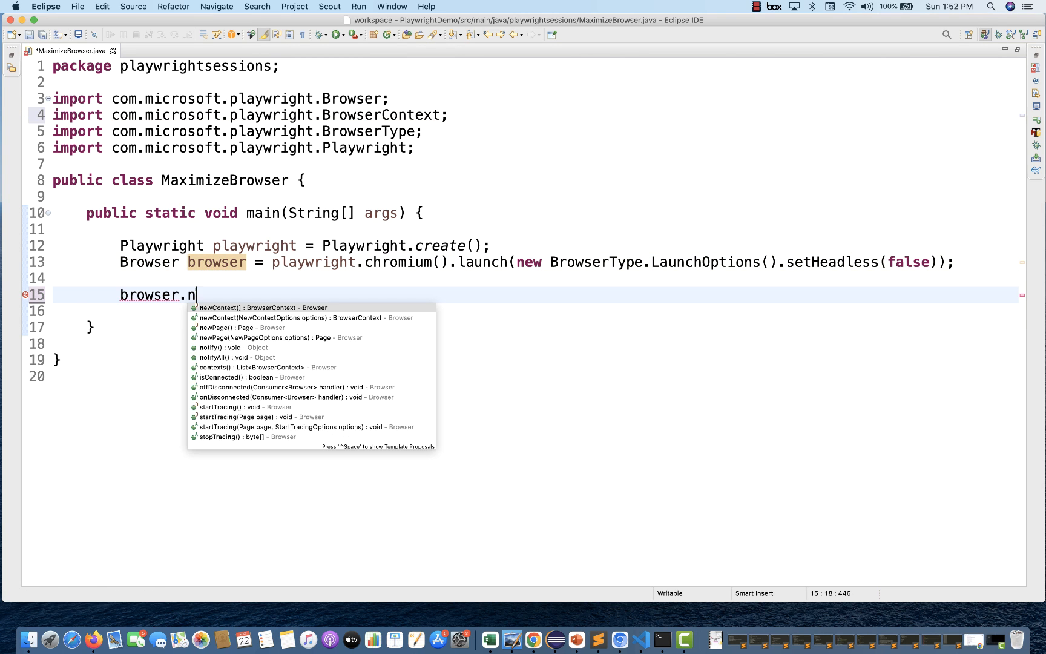
{"action": "left_click", "coordinate": [259, 306]}
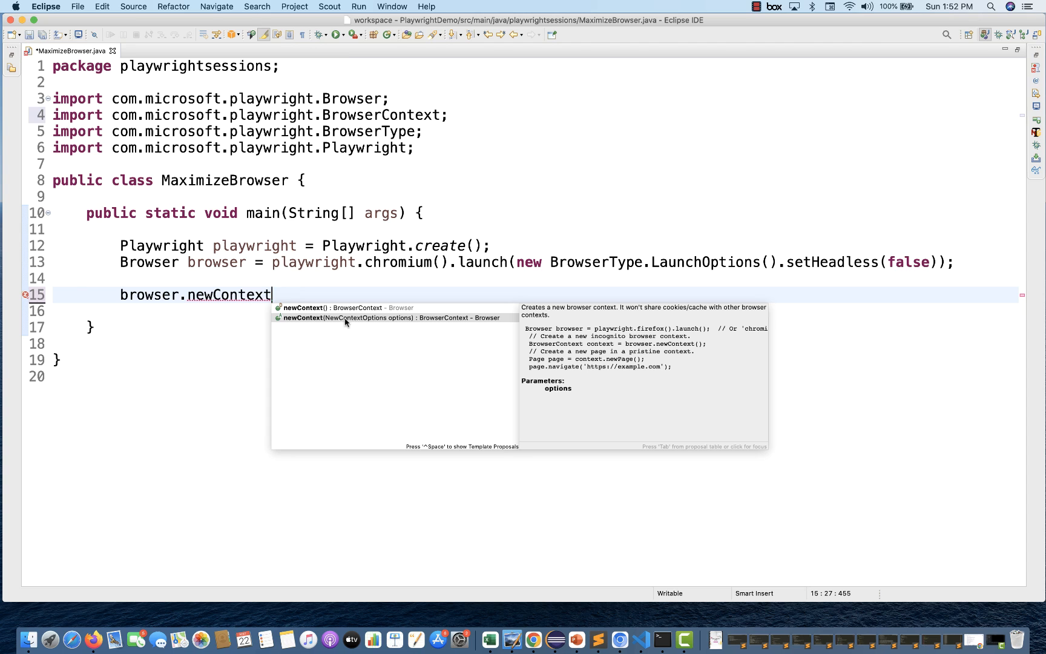
{"action": "mouse_move", "coordinate": [361, 325]}
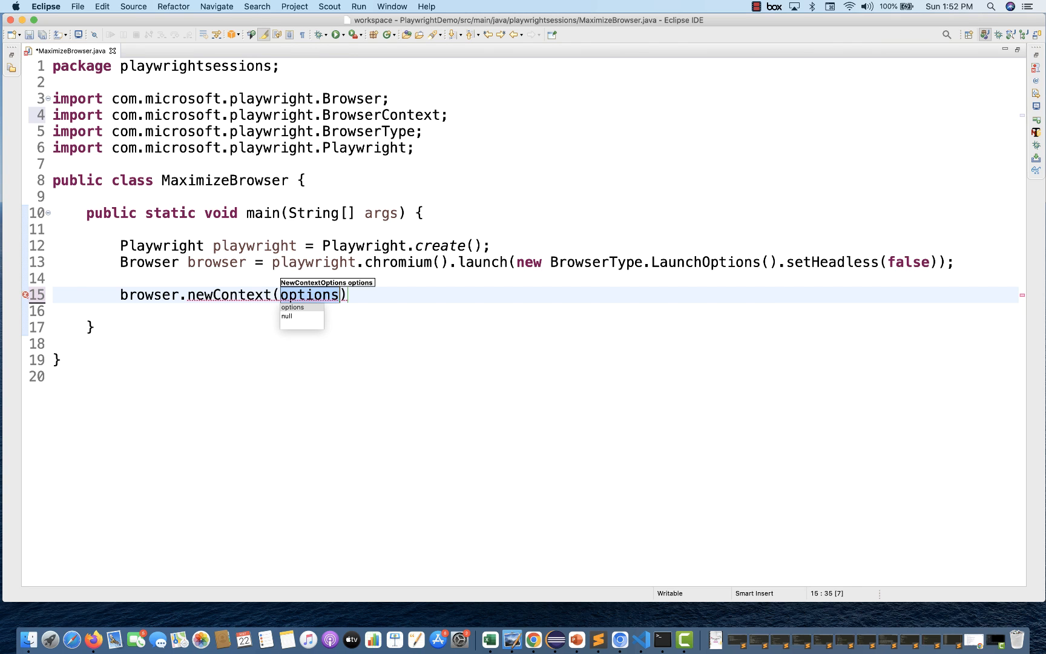
{"action": "type", "text": "new"}
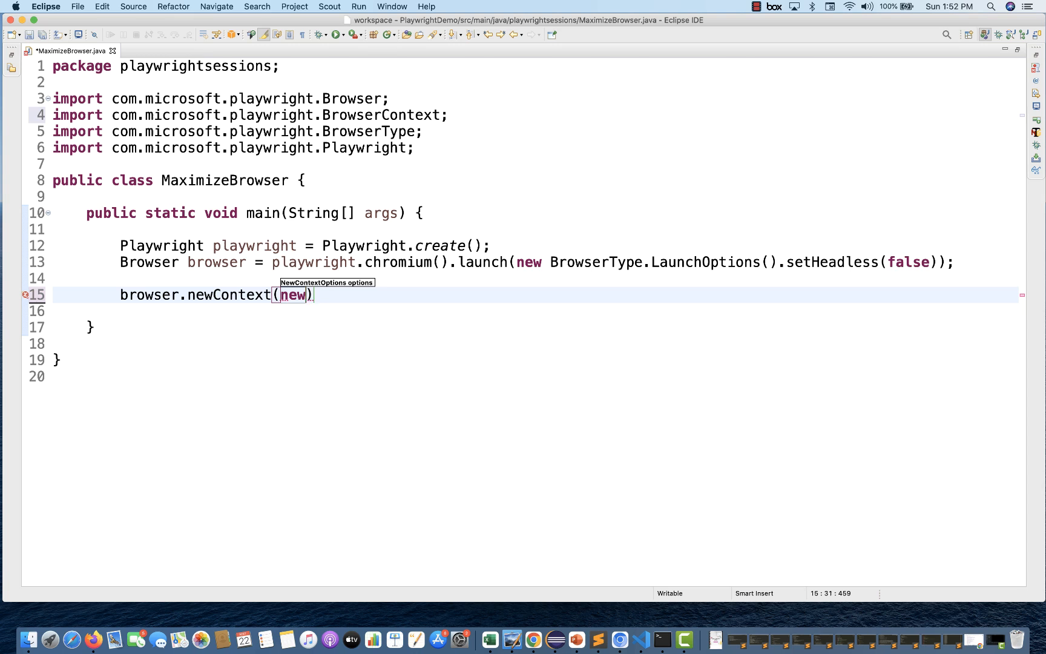
{"action": "type", "text": "Browser.NewContextOptions("}
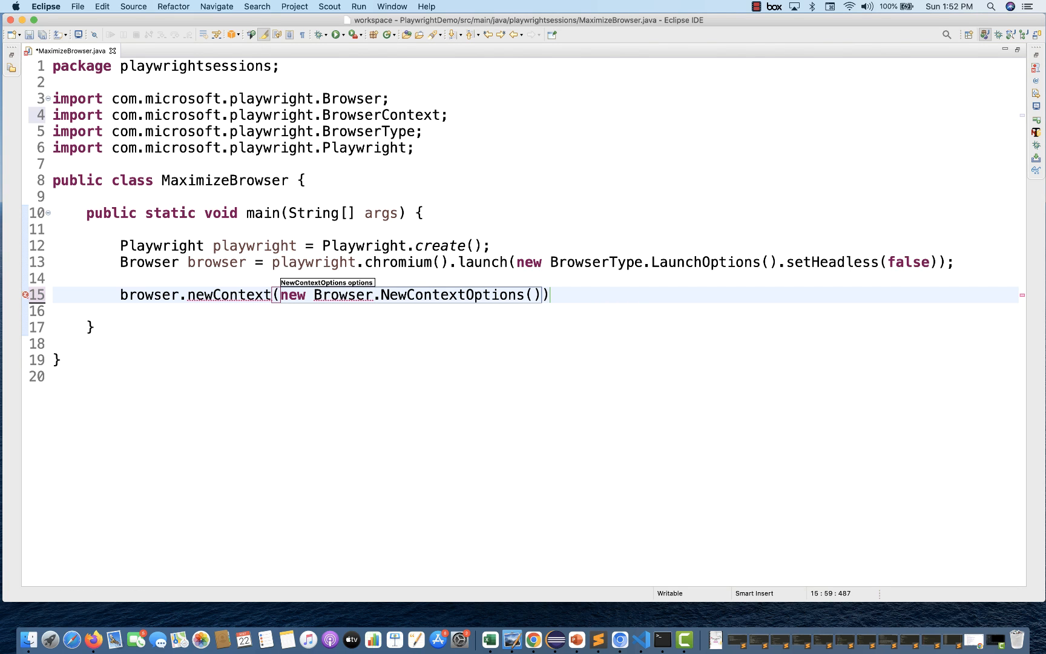
{"action": "type", "text": "."}
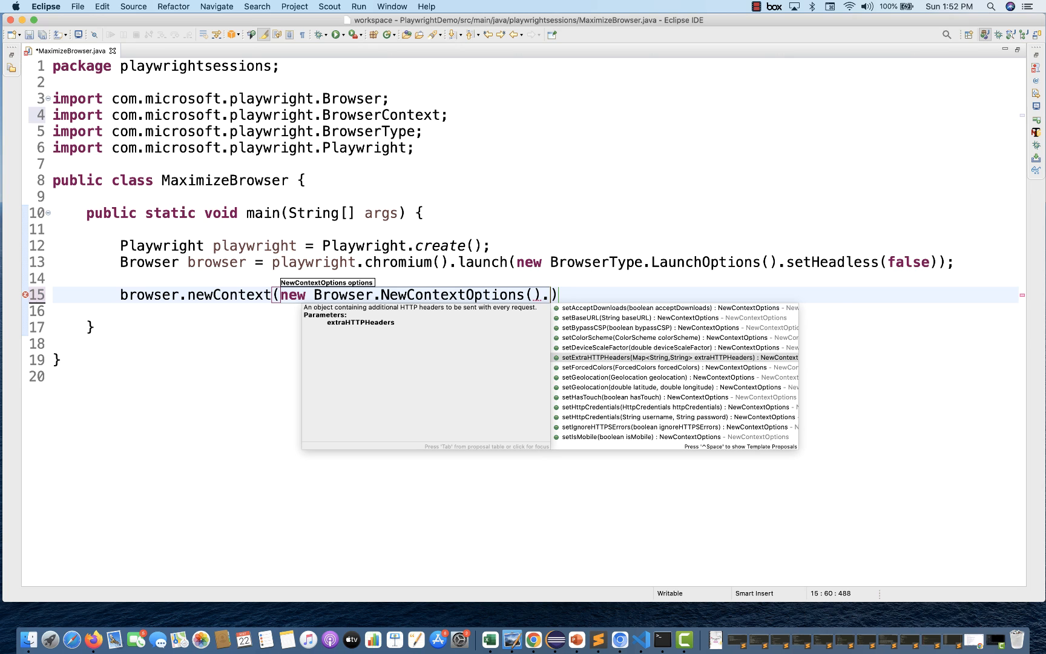
Chain setViewportSize with width 1920 and height 1080 on the context options and save
{"action": "left_click", "coordinate": [674, 407]}
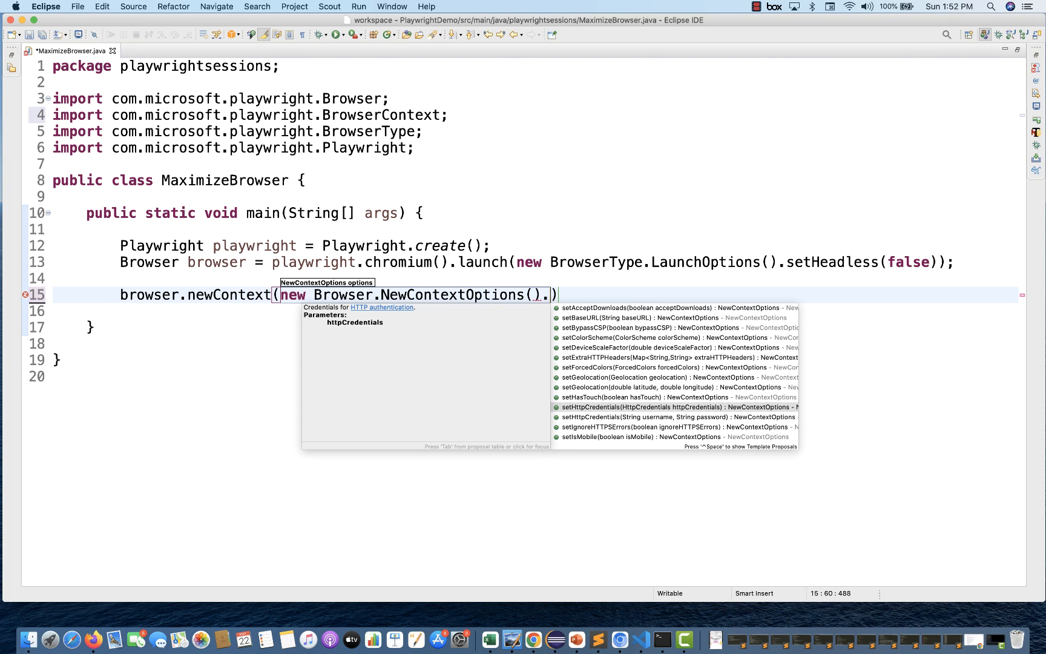
{"action": "type", "text": "view"}
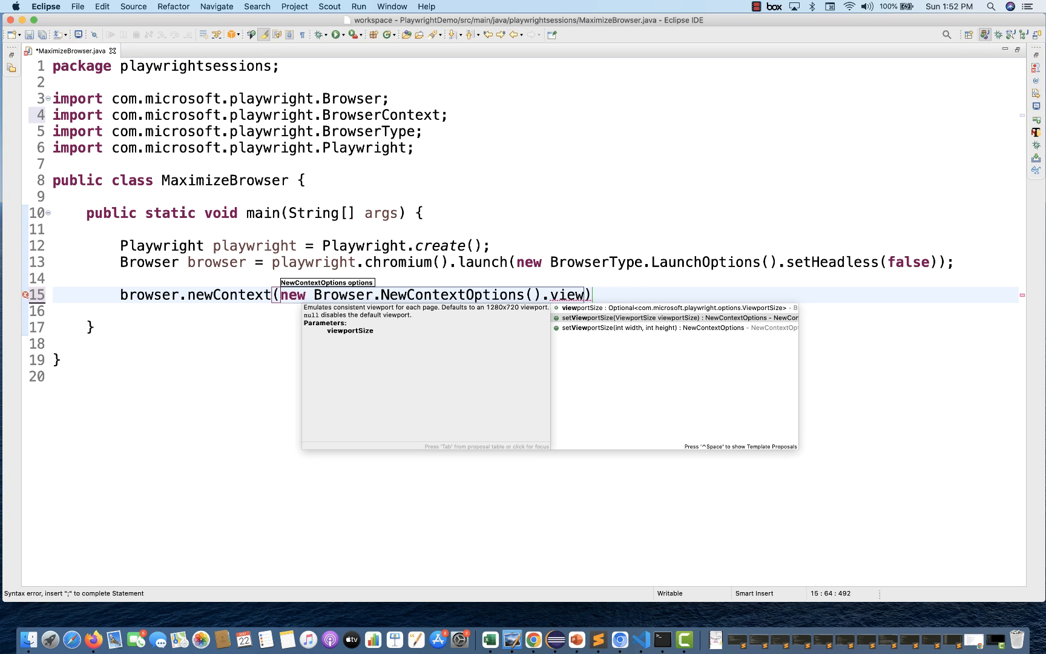
{"action": "mouse_move", "coordinate": [635, 334]}
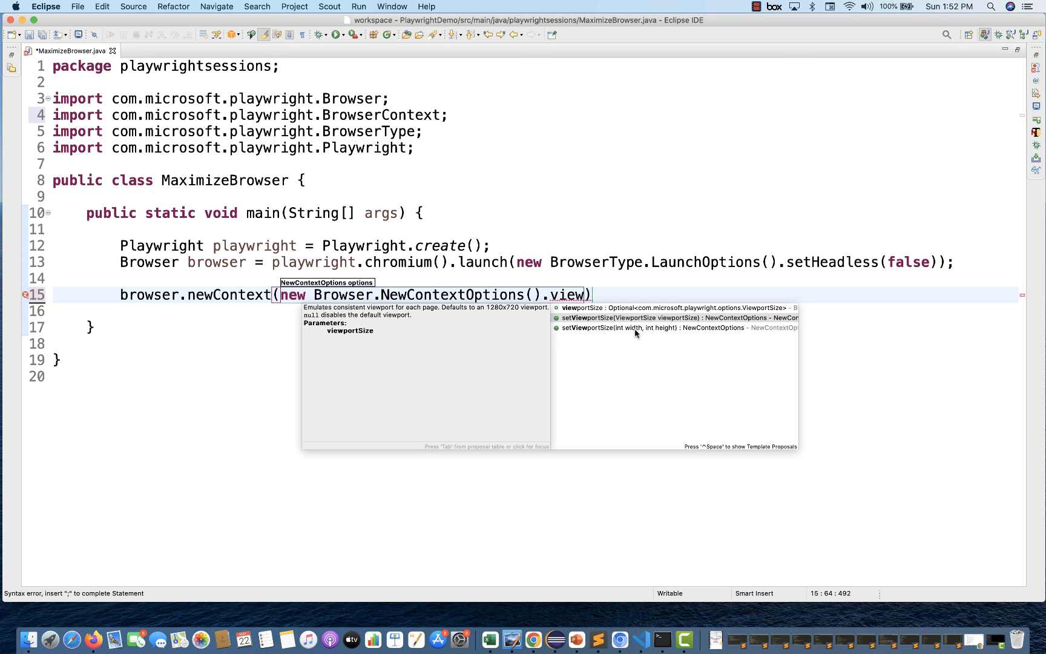
{"action": "mouse_move", "coordinate": [638, 382]}
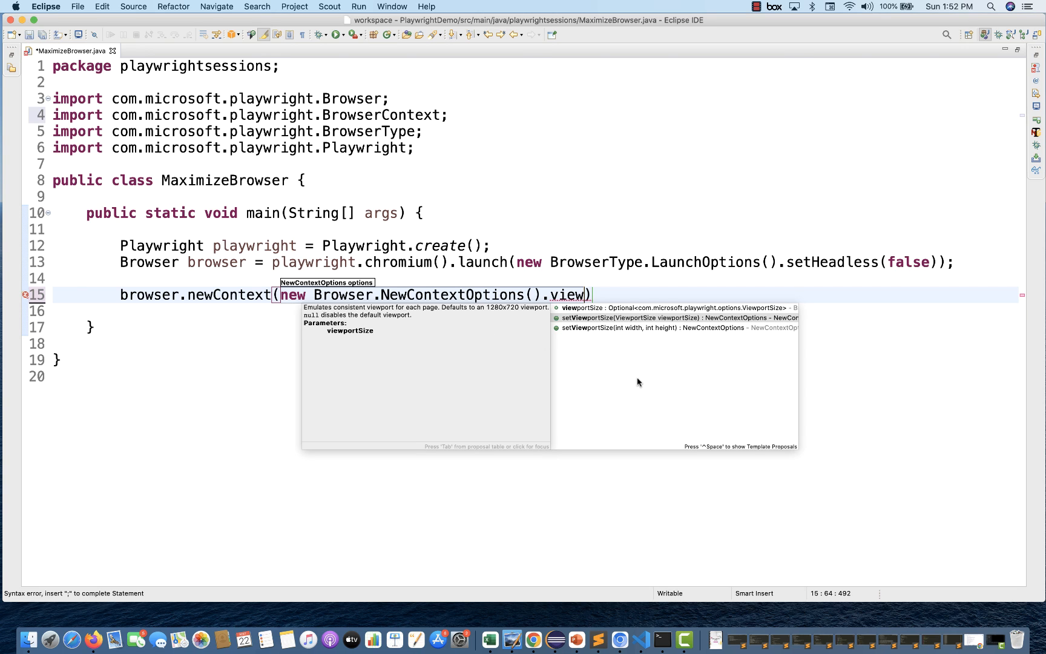
{"action": "left_click", "coordinate": [674, 328]}
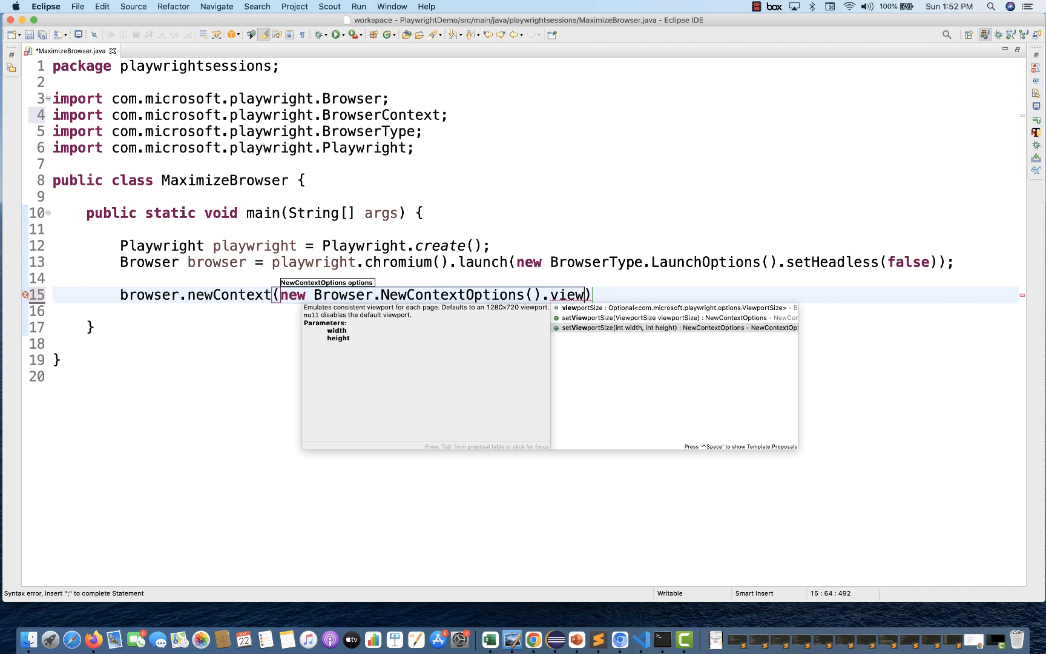
{"action": "mouse_move", "coordinate": [628, 333]}
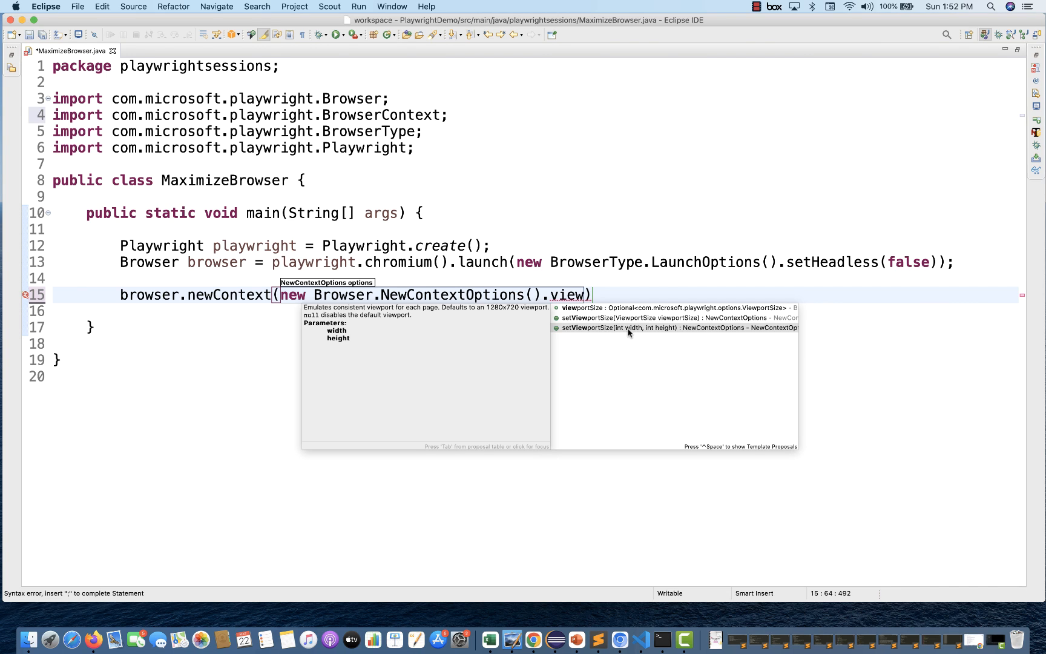
{"action": "mouse_move", "coordinate": [652, 337]}
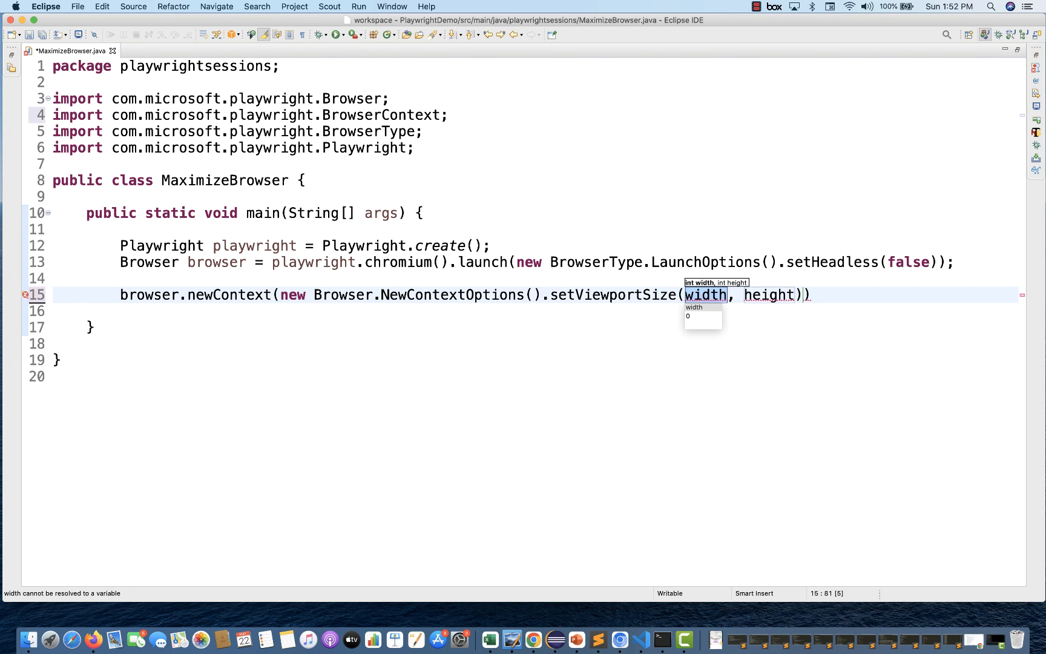
{"action": "type", "text": "1900"}
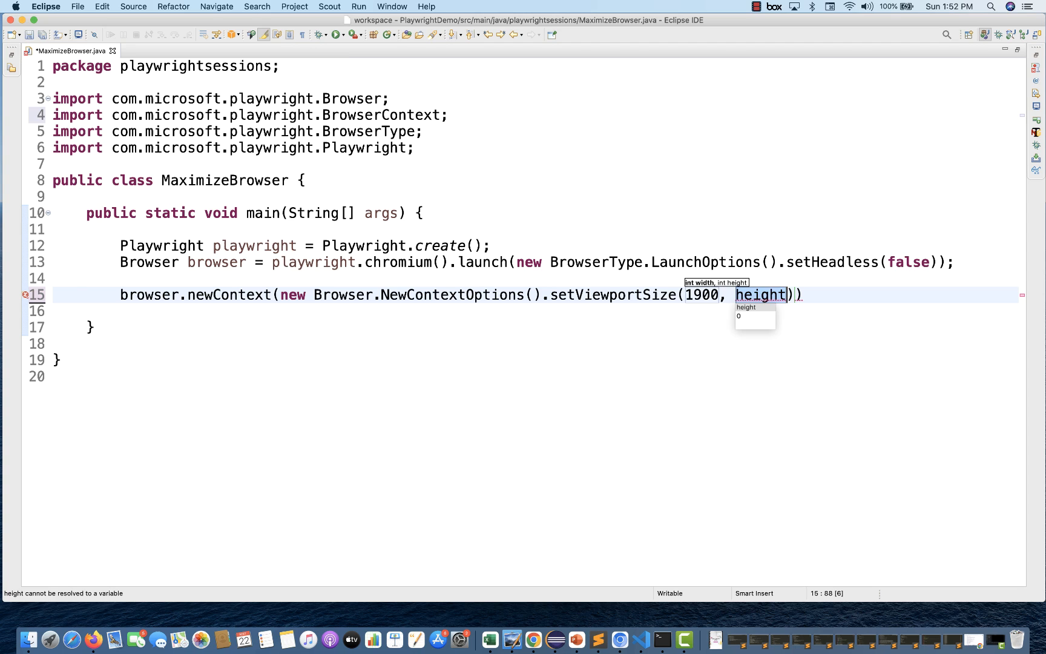
{"action": "type", "text": "1080"}
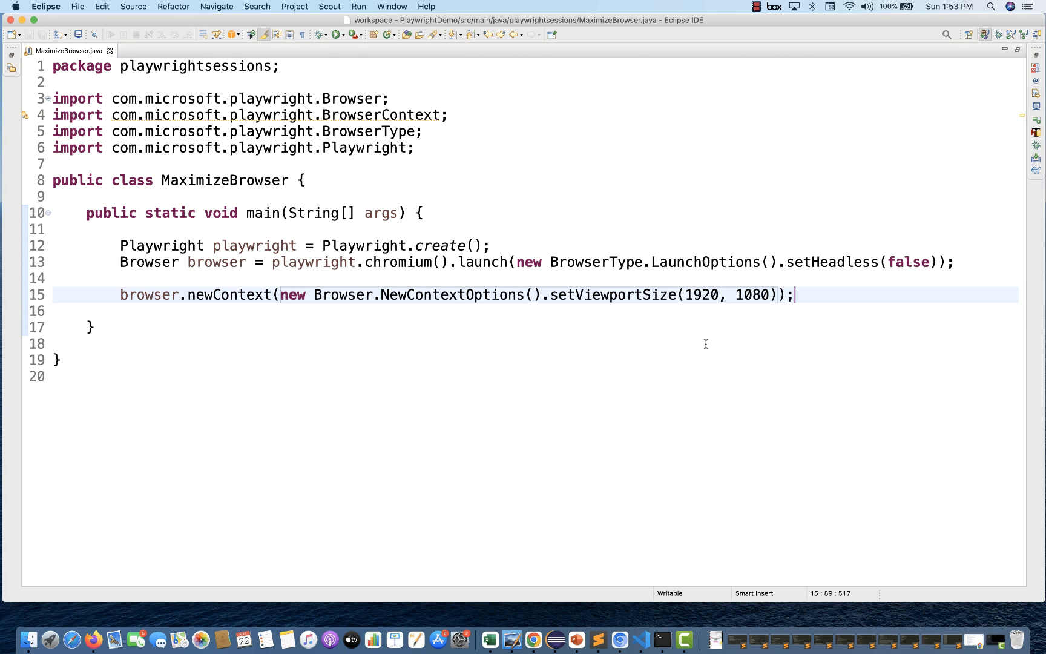
Store the new context in a BrowserContext variable named context
{"action": "key", "text": "Return"}
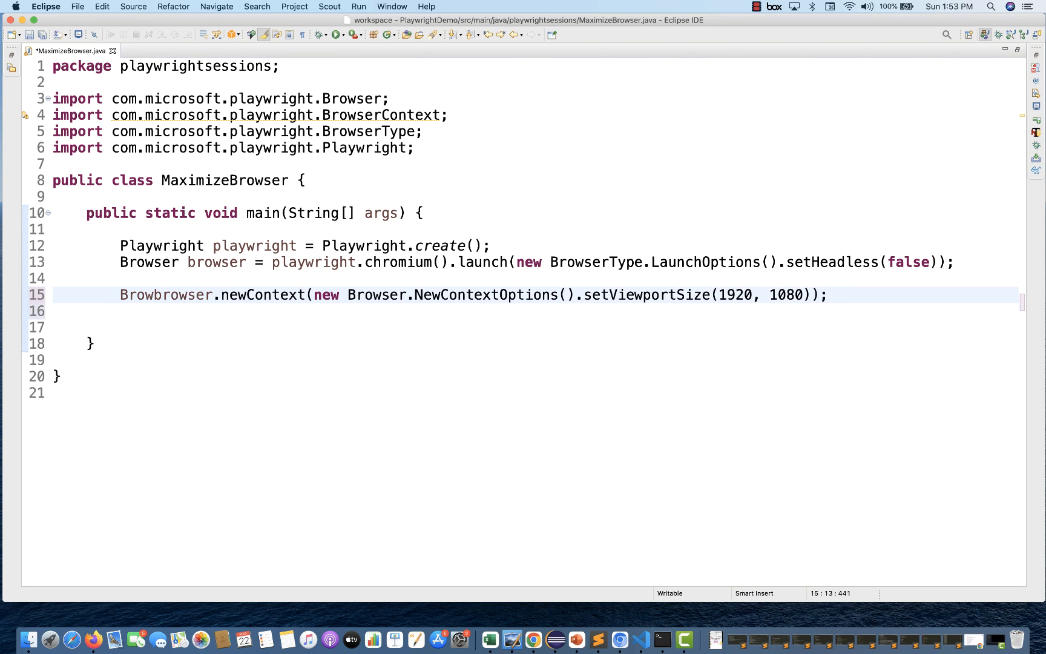
{"action": "type", "text": "BrowserContext context ="}
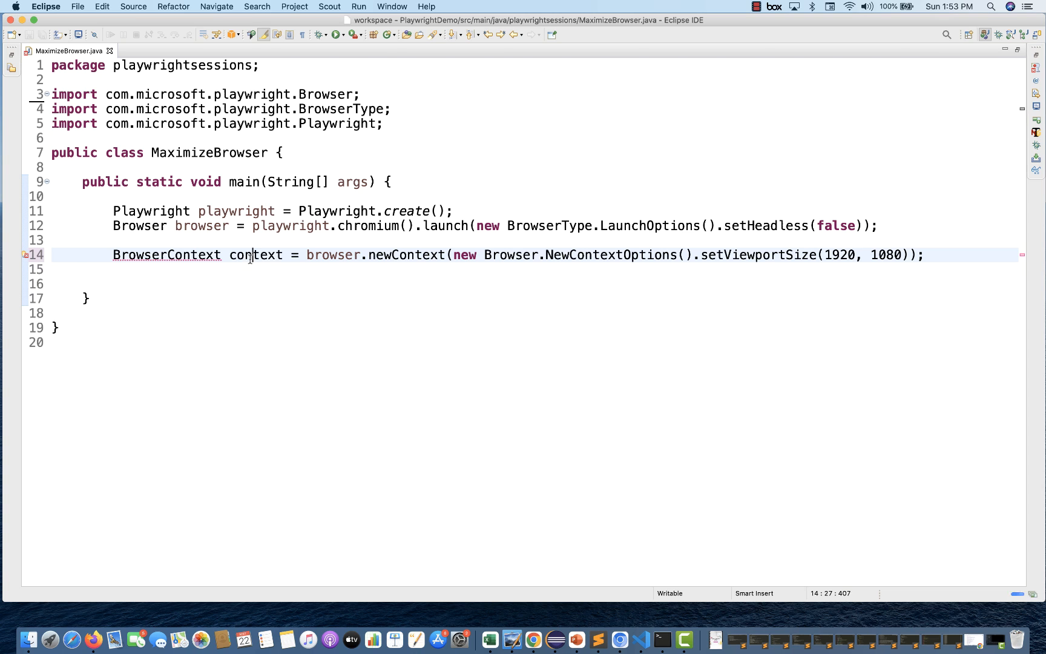
{"action": "type", "text": "context"}
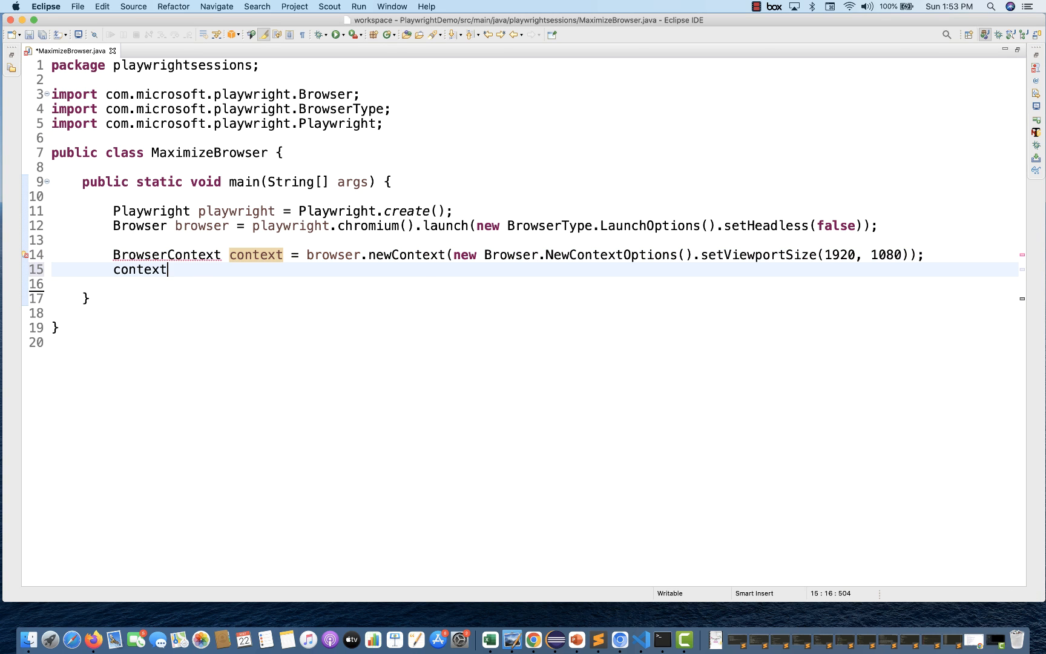
{"action": "type", "text": ".newPage("}
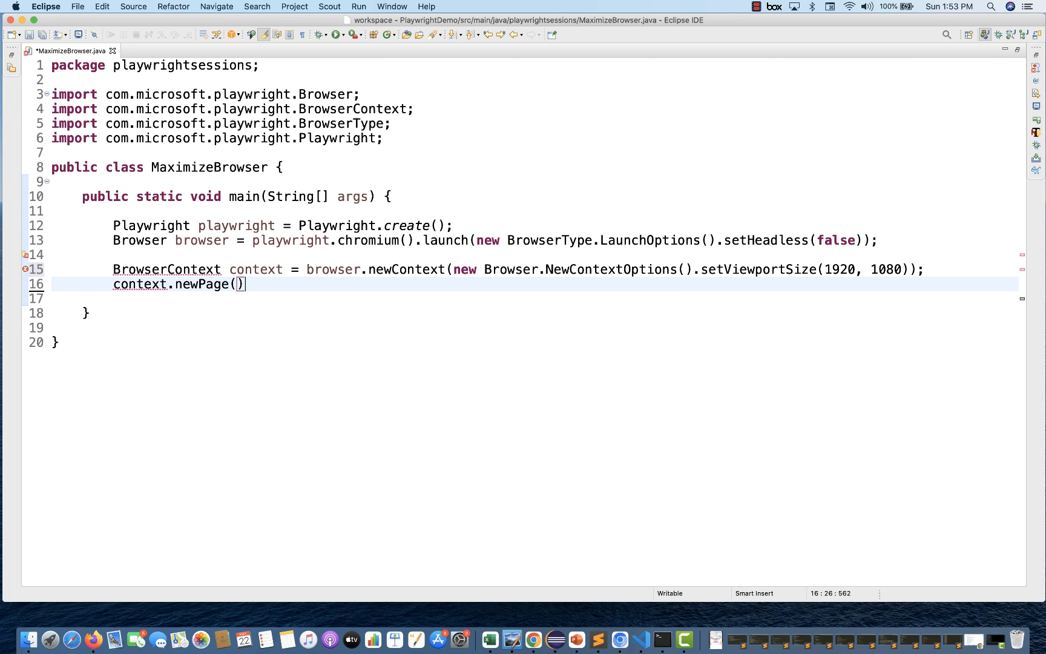
{"action": "type", "text": ";"}
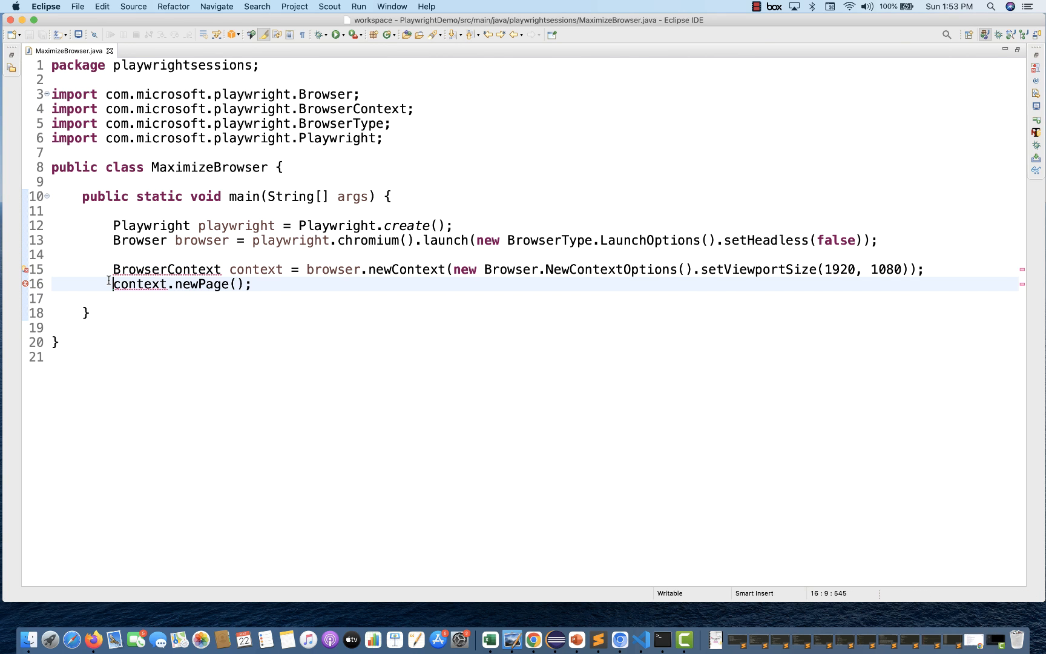
{"action": "type", "text": "Page page ="}
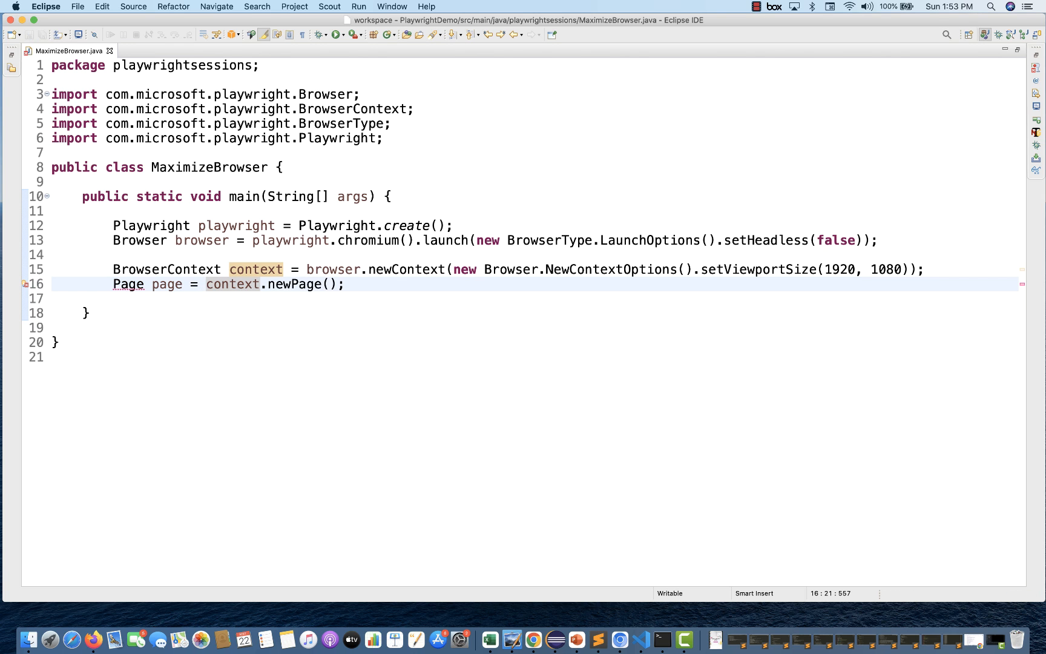
{"action": "type", "text": "page.navigate(url"}
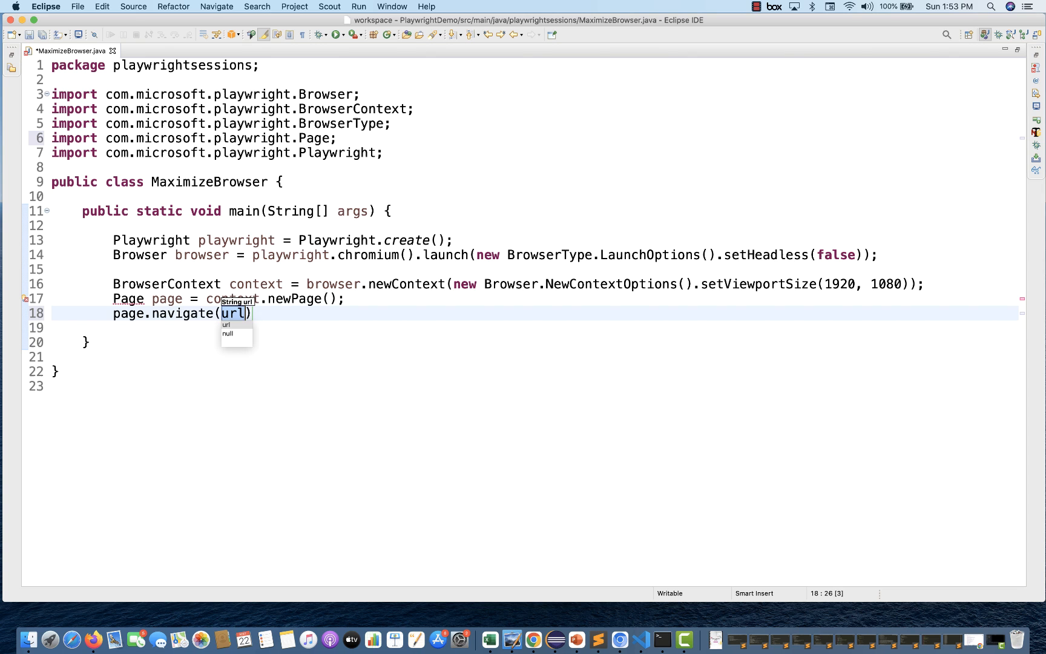
{"action": "type", "text": "\"http\""}
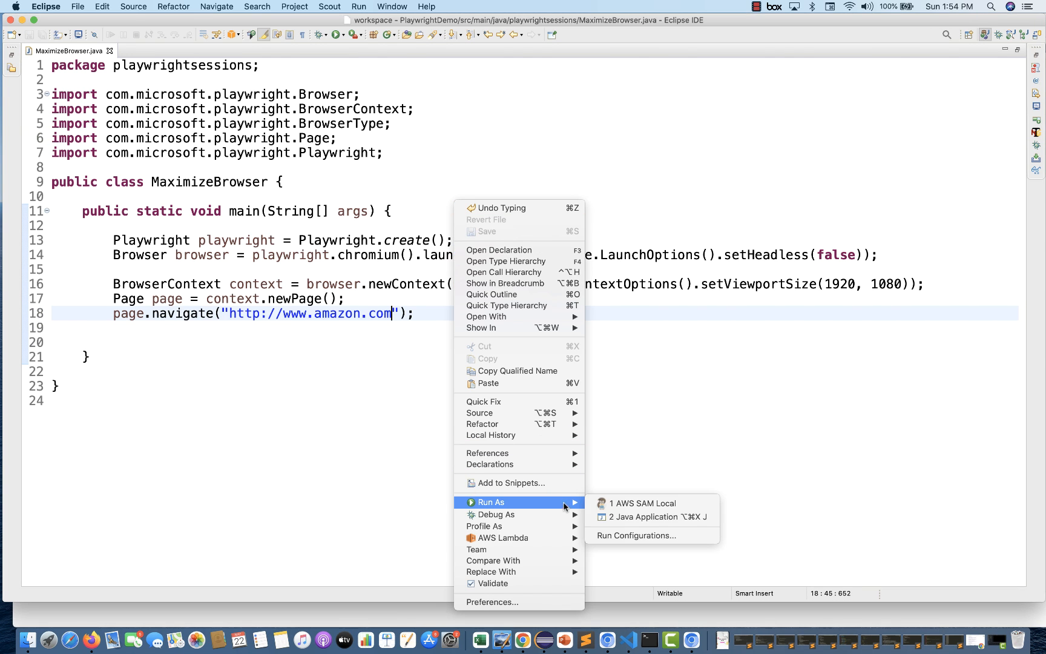
Run MaximizeBrowser as a Java application so the browser loads amazon.com
{"action": "left_click", "coordinate": [640, 515]}
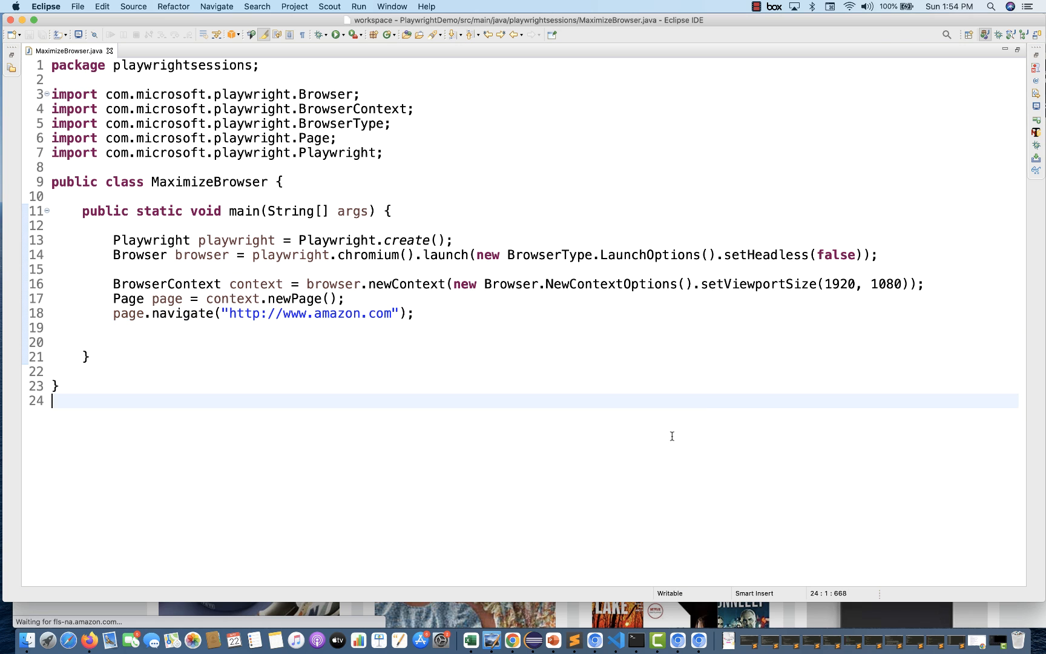
Change the viewport size to 780 by 500 and save the file
{"action": "double_click", "coordinate": [840, 283]}
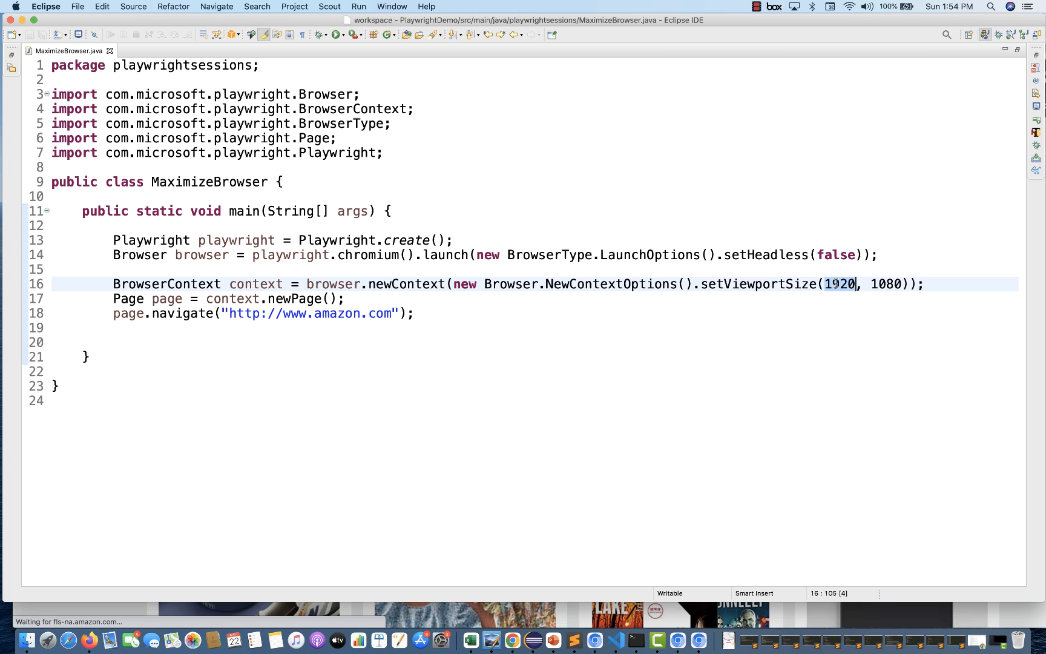
{"action": "type", "text": "780"}
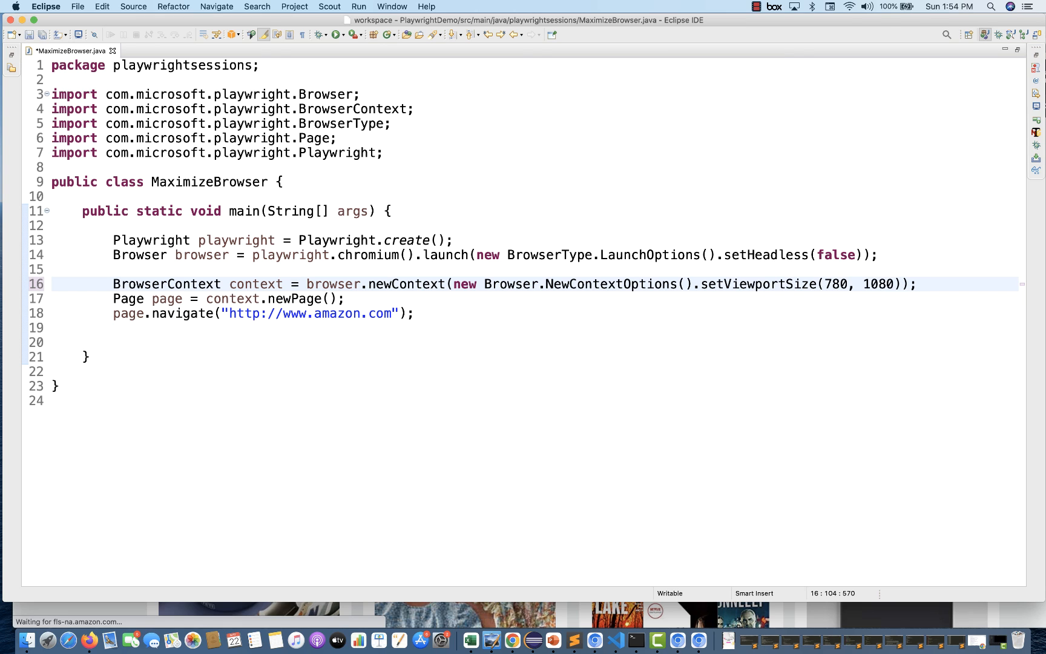
{"action": "type", "text": "500"}
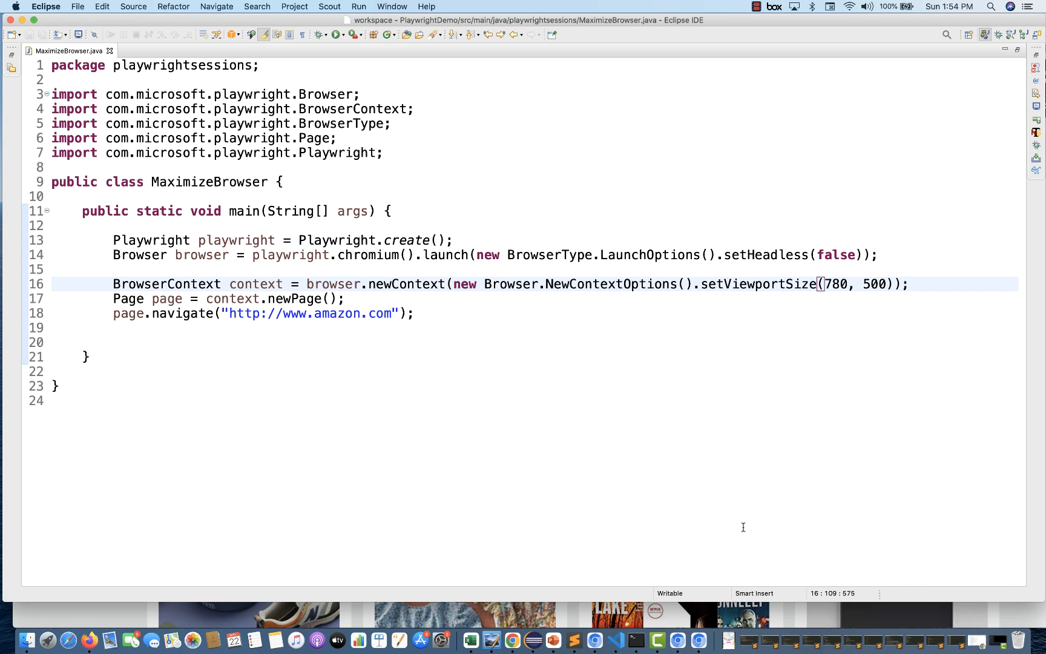
{"action": "left_click", "coordinate": [321, 34]}
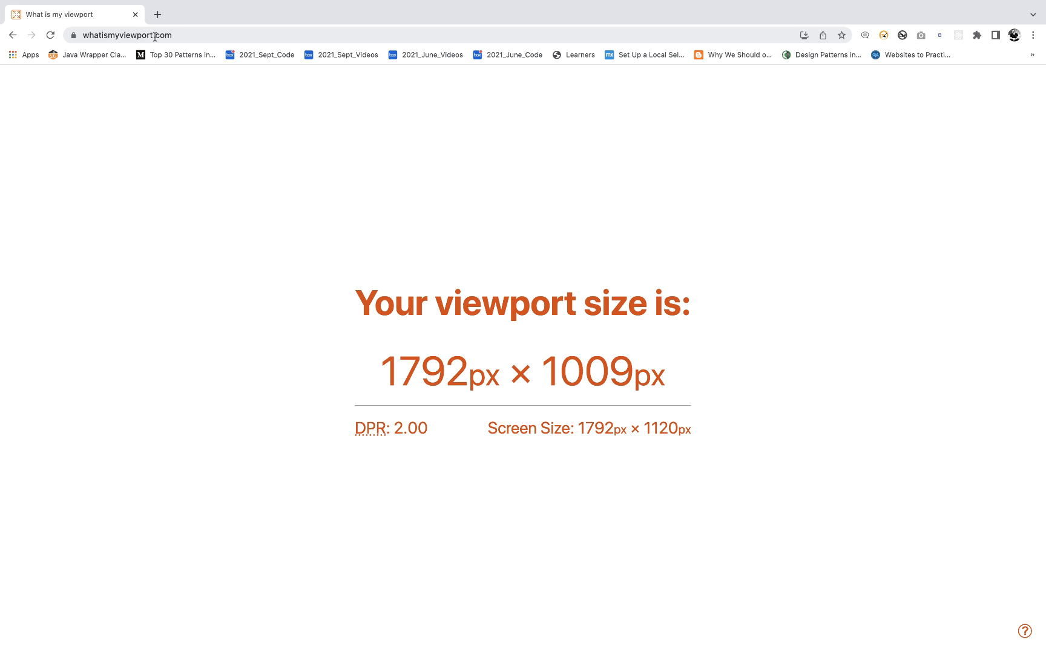
Reload whatismyviewport.com and highlight the reported 1792 × 1009 viewport values
{"action": "left_click", "coordinate": [50, 36]}
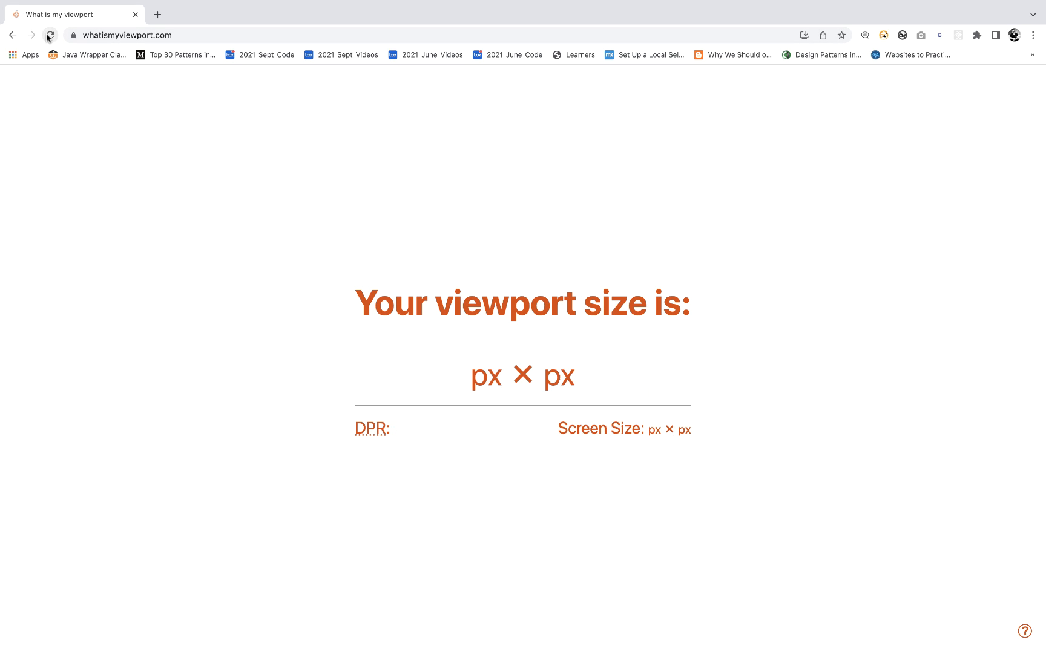
{"action": "left_click", "coordinate": [50, 35]}
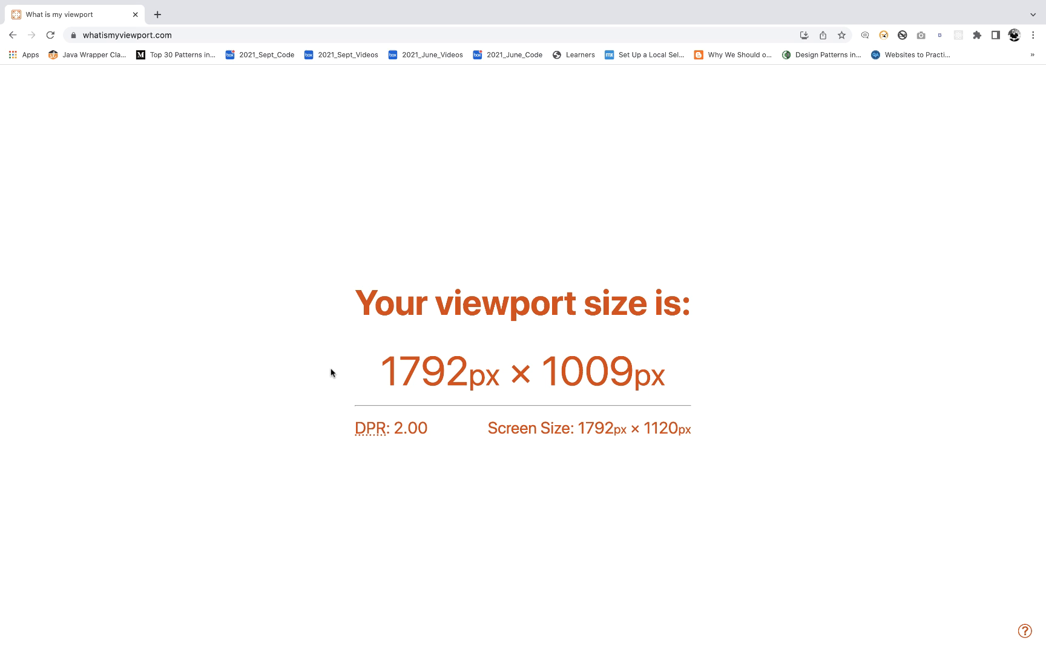
{"action": "mouse_move", "coordinate": [405, 368]}
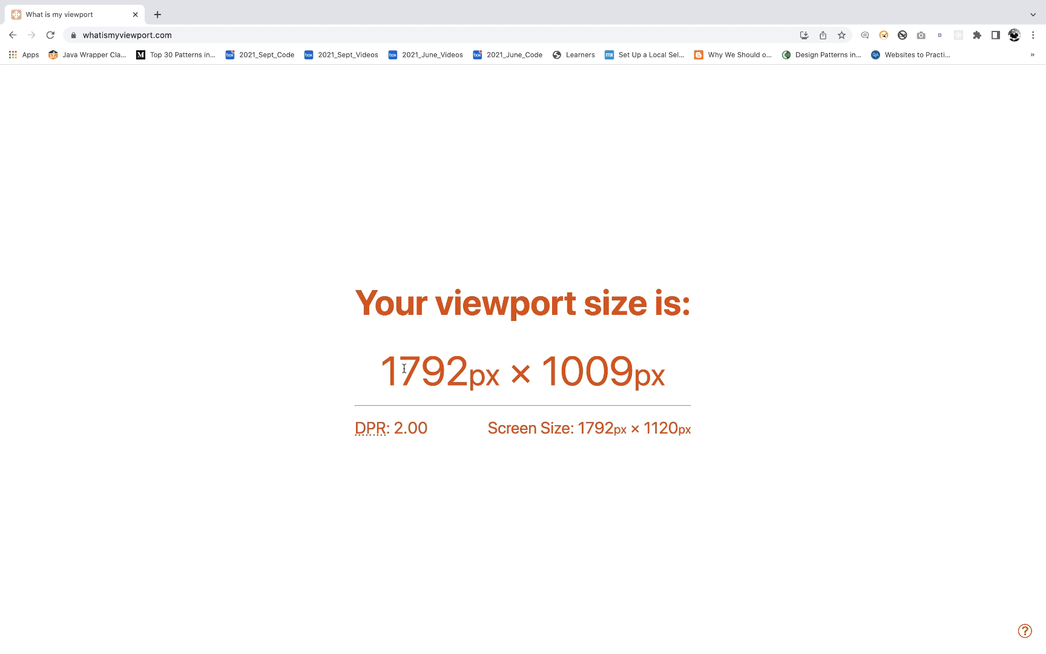
{"action": "mouse_move", "coordinate": [375, 376]}
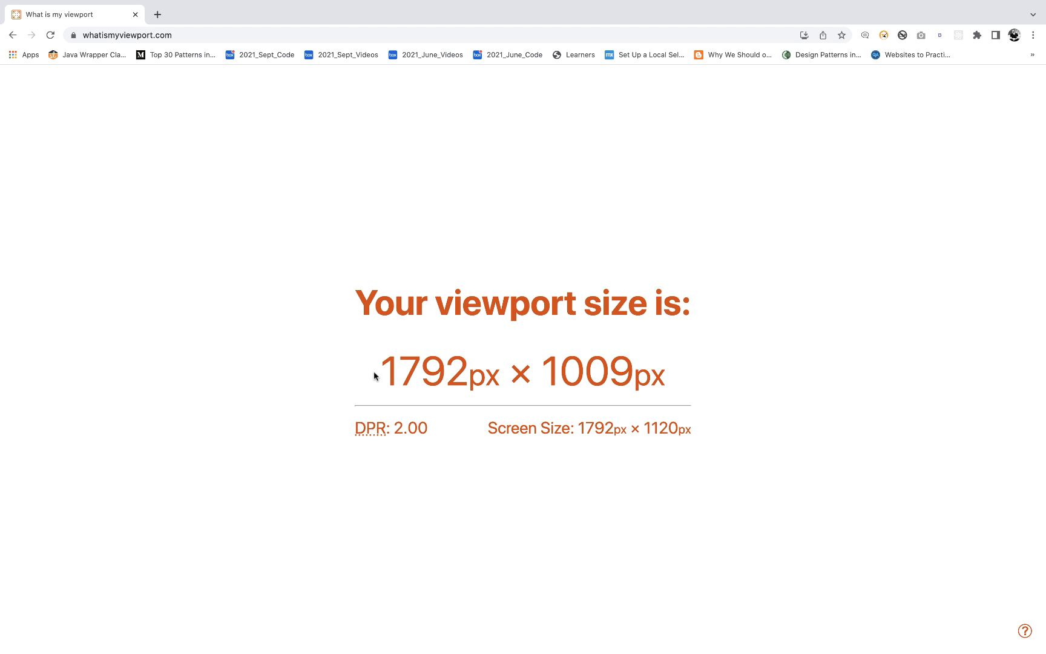
{"action": "double_click", "coordinate": [423, 371]}
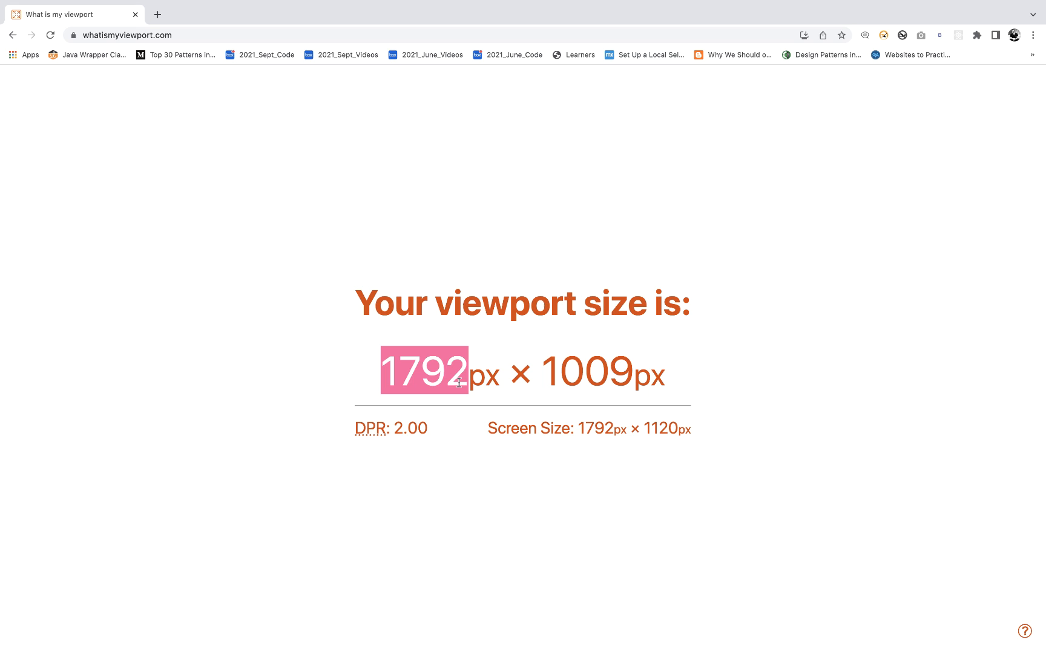
{"action": "double_click", "coordinate": [579, 372]}
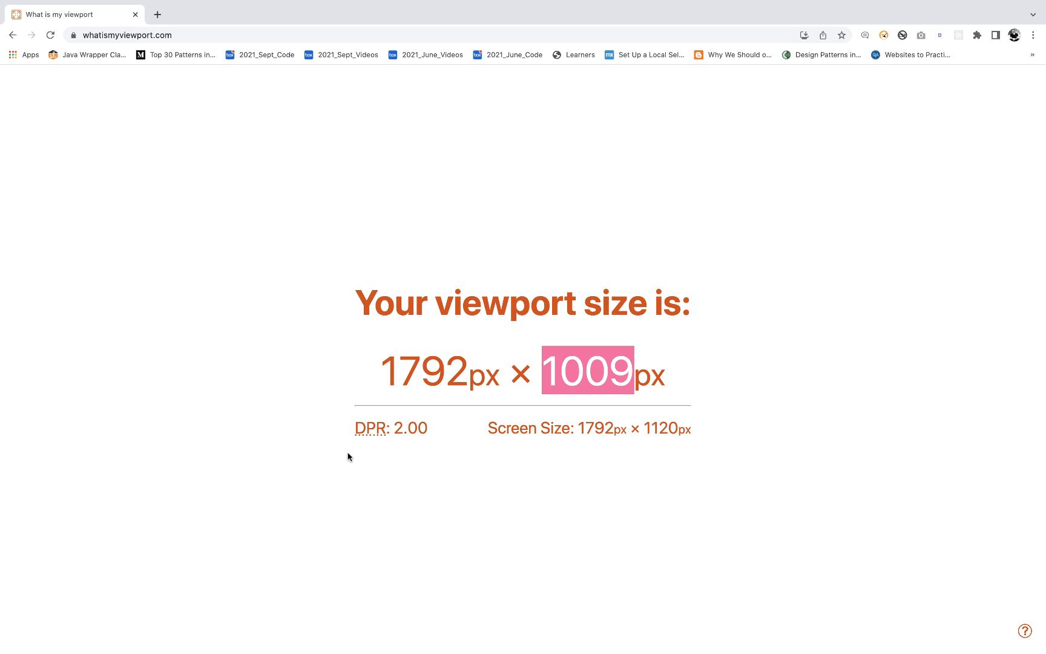
{"action": "mouse_move", "coordinate": [271, 285]}
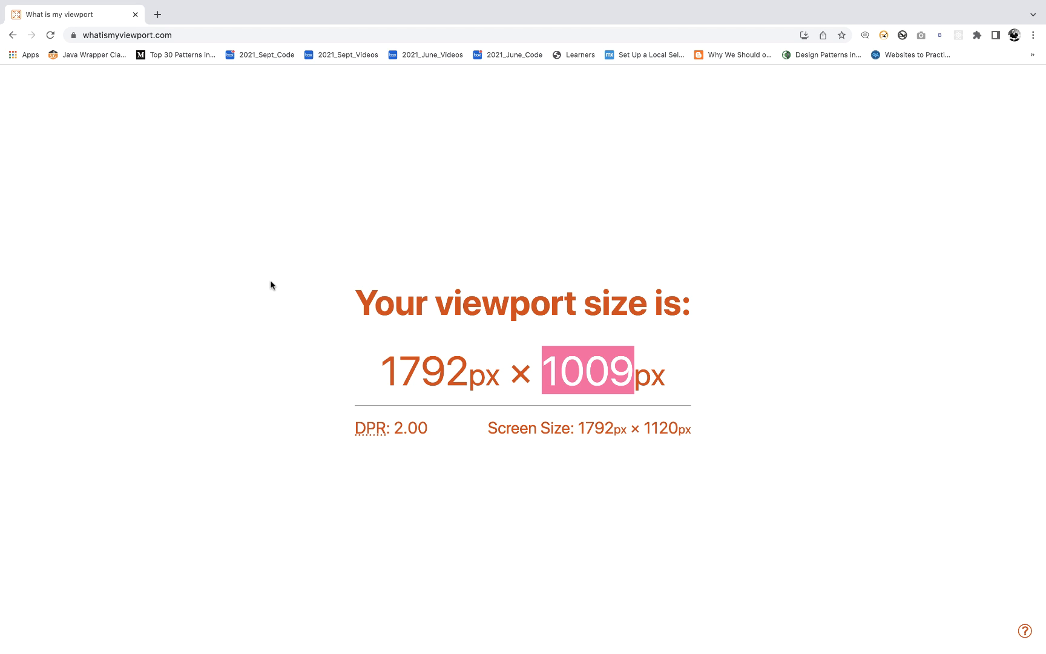
{"action": "mouse_move", "coordinate": [448, 374]}
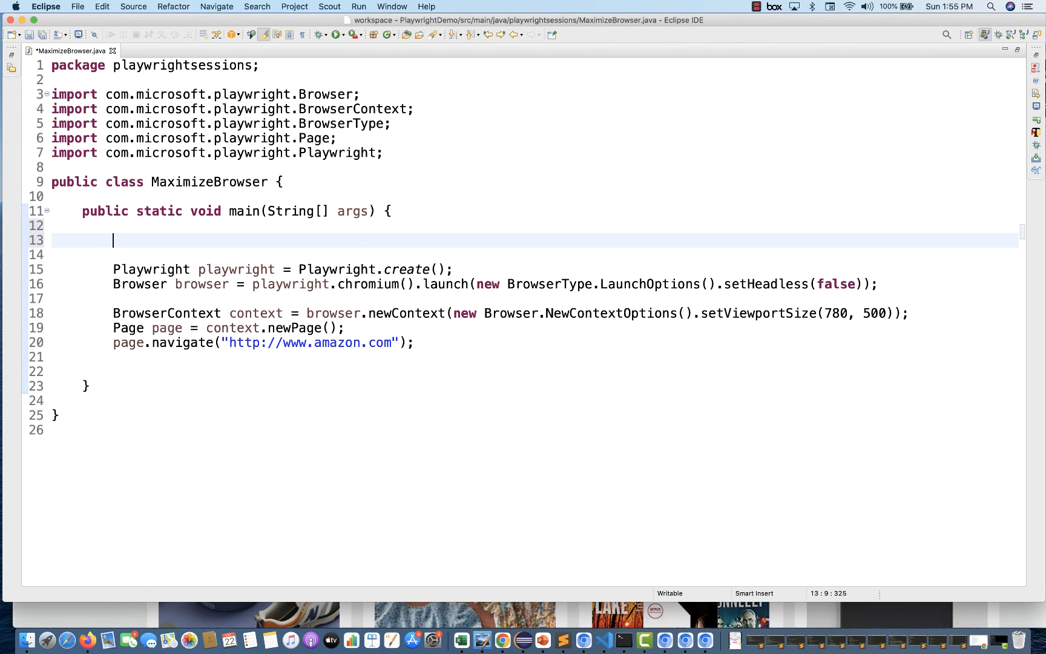
{"action": "mouse_move", "coordinate": [598, 250]}
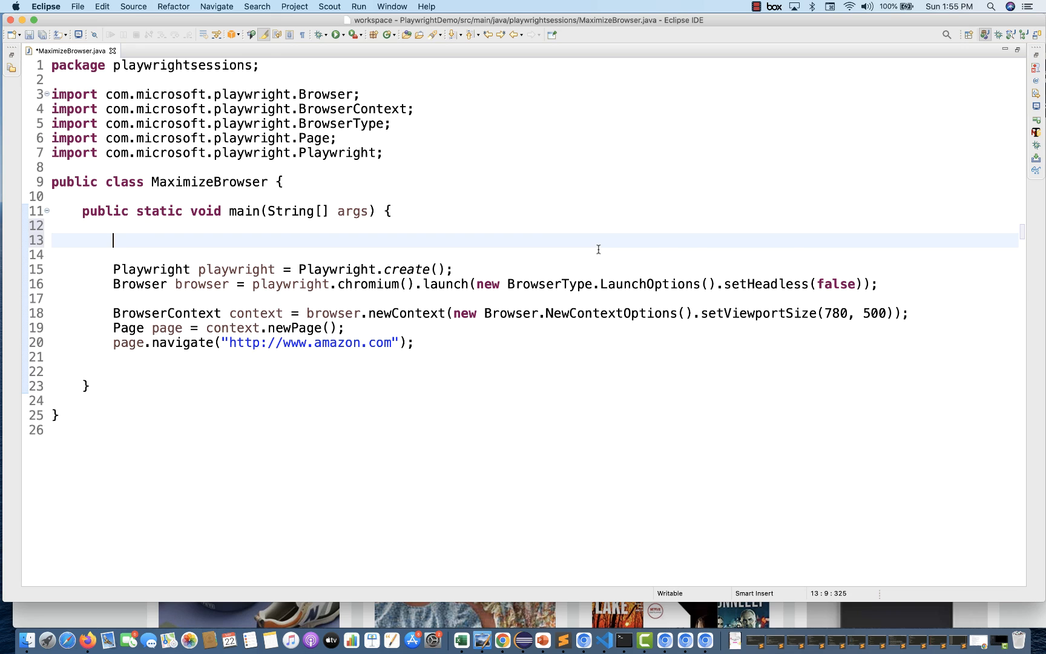
{"action": "mouse_move", "coordinate": [378, 241]}
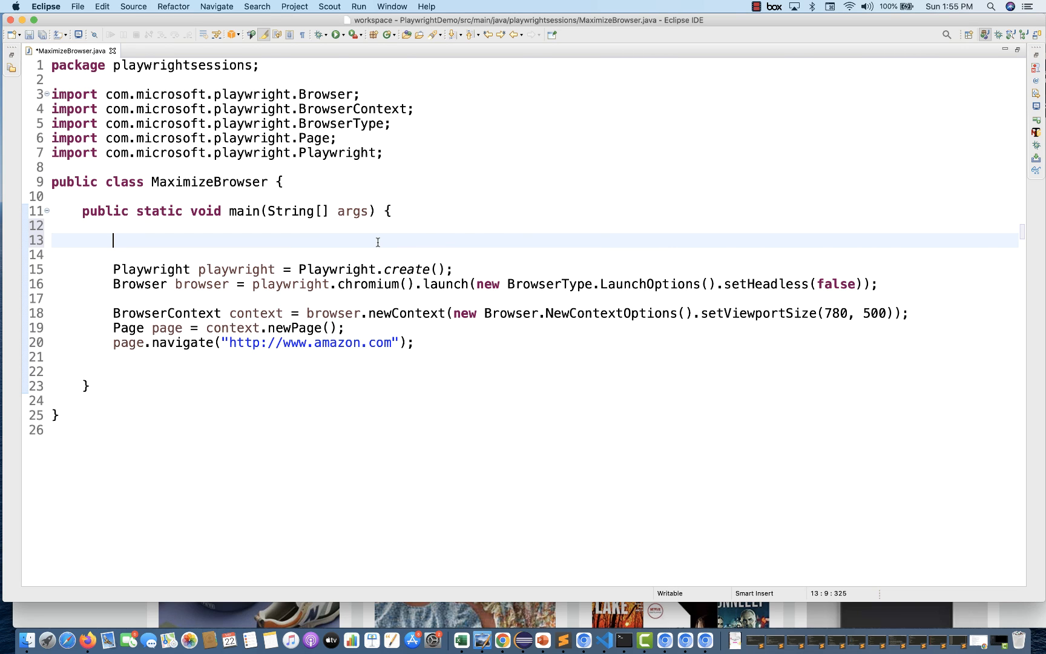
Declare Dimension screenSize from Toolkit.getDefaultToolkit().getScreenSize() with java.awt.Dimension imported
{"action": "type", "text": "Too"}
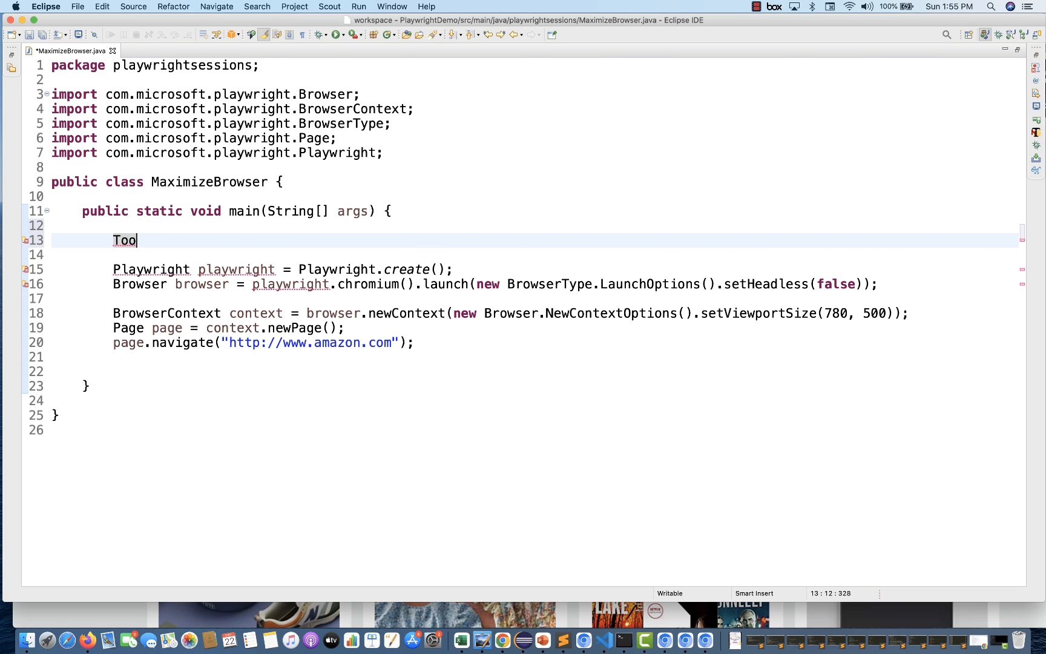
{"action": "type", "text": "lkit."}
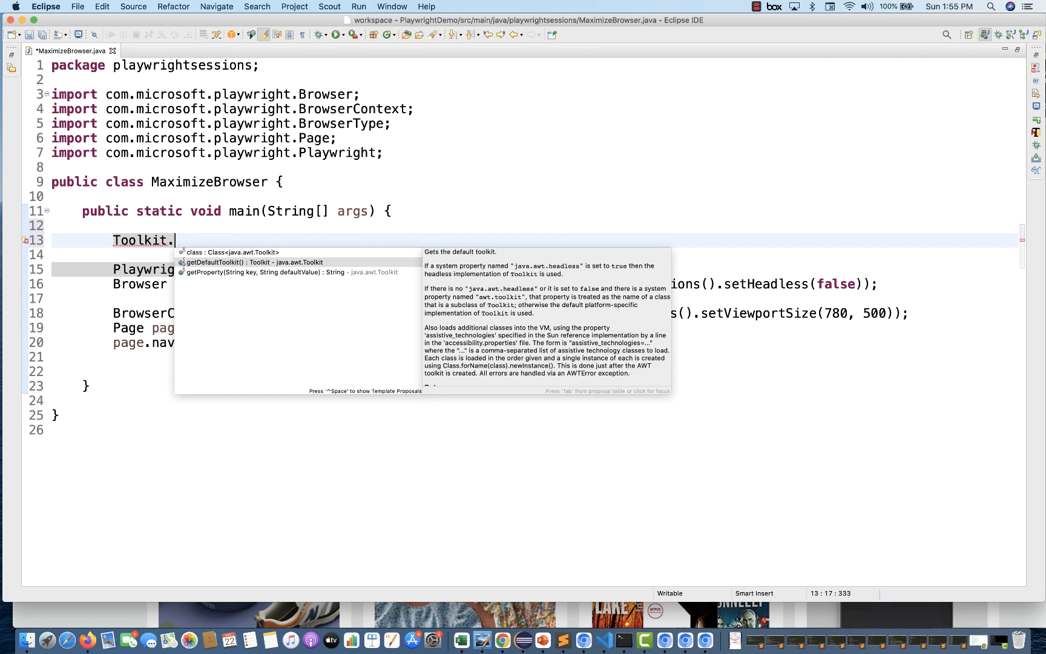
{"action": "left_click", "coordinate": [253, 261]}
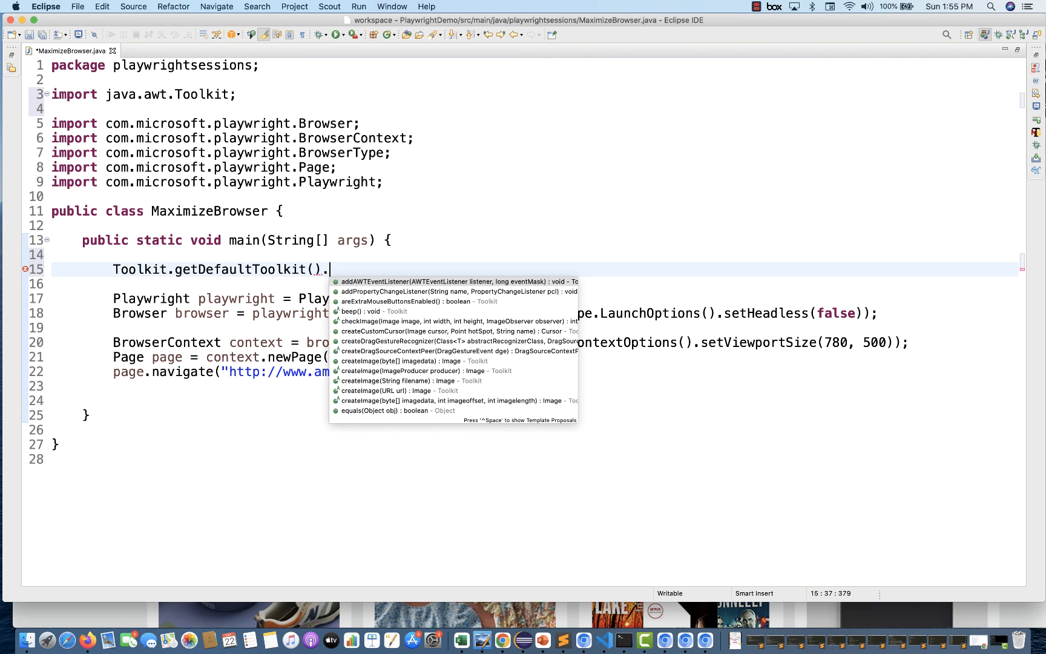
{"action": "type", "text": "getsc"}
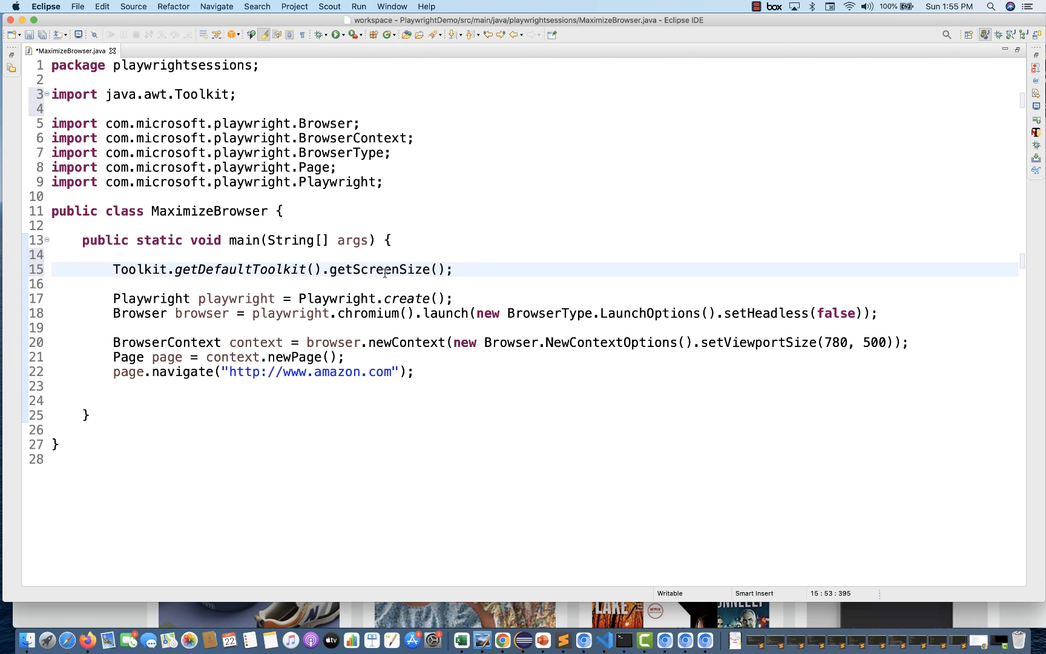
{"action": "mouse_move", "coordinate": [190, 270]}
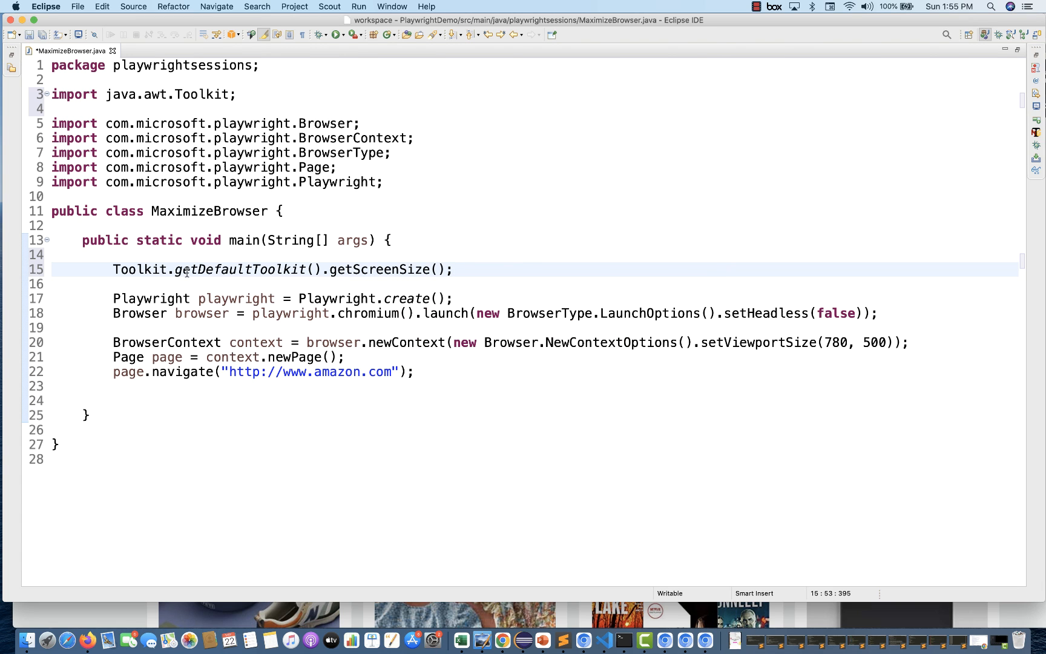
{"action": "type", "text": "Dimension screenSize ="}
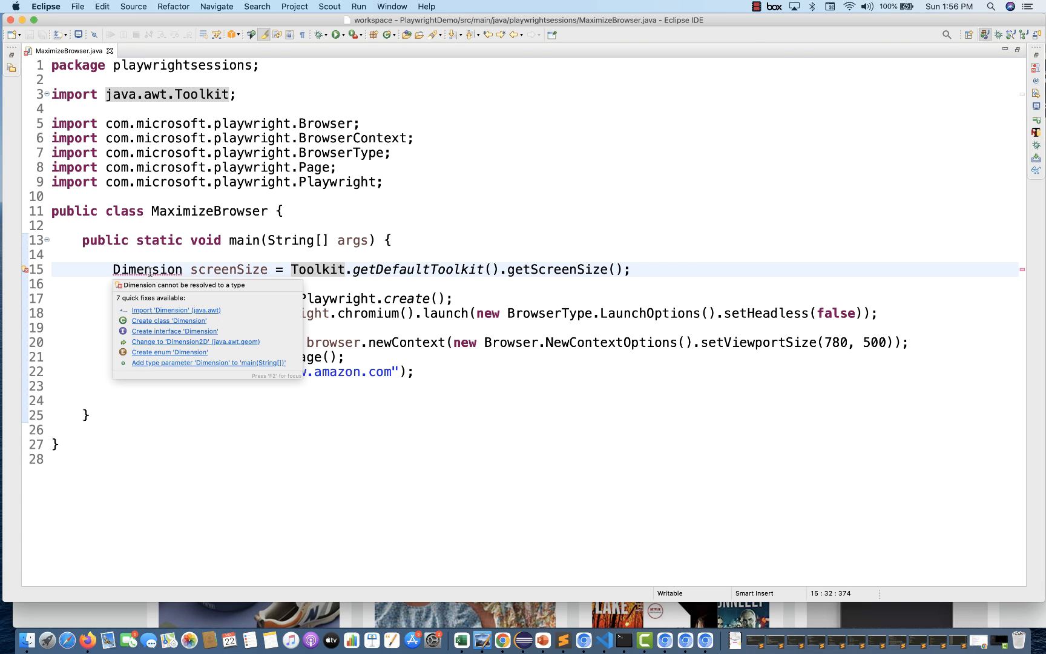
{"action": "mouse_move", "coordinate": [168, 316]}
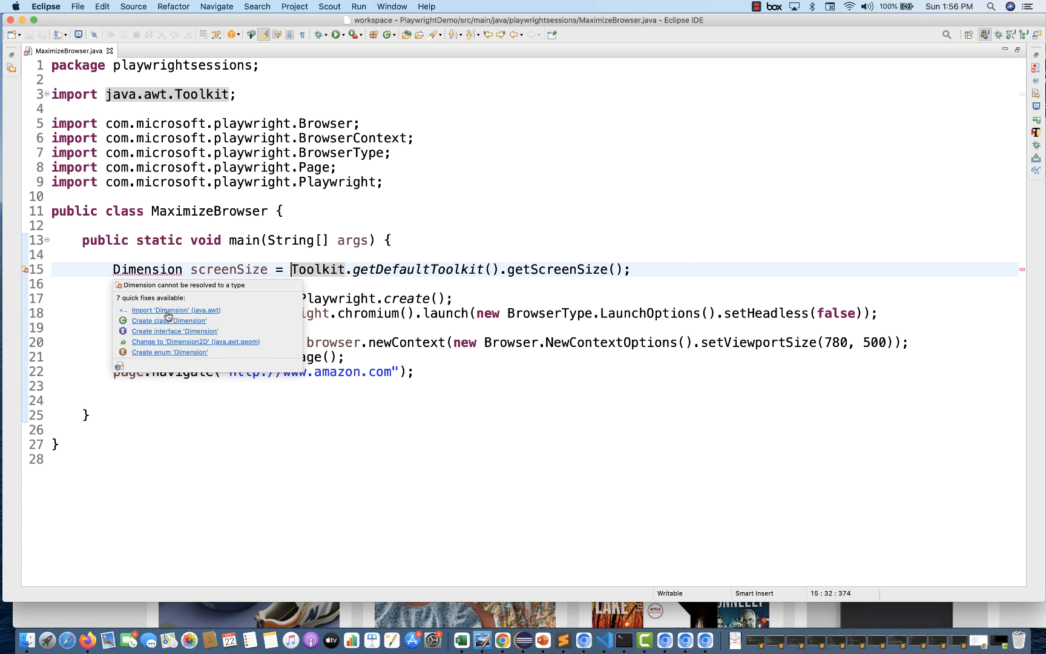
{"action": "left_click", "coordinate": [176, 310]}
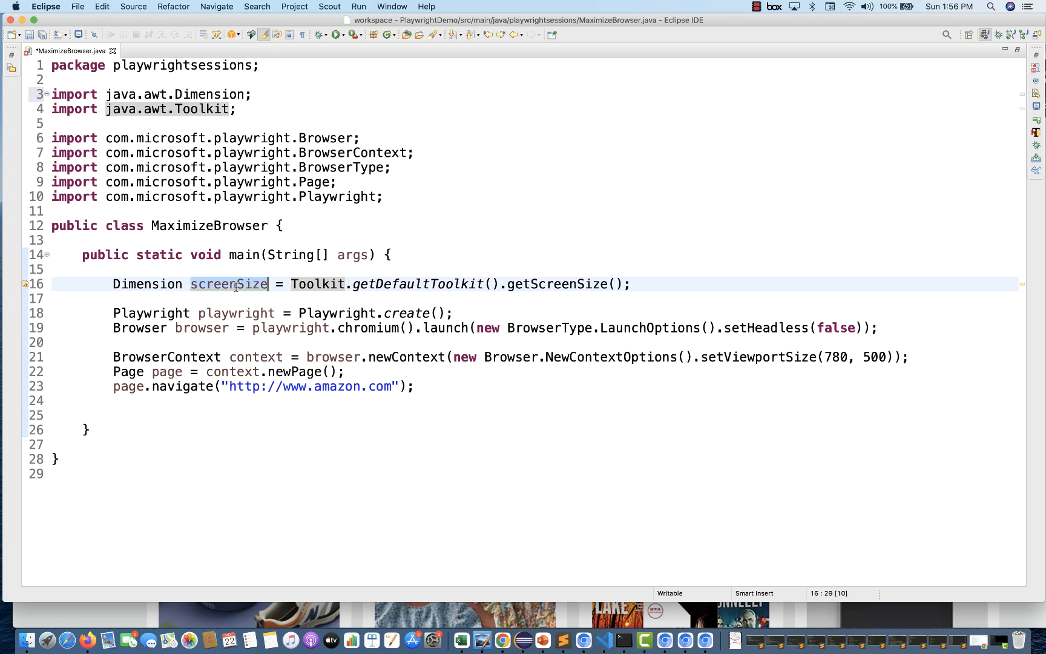
Declare double width and double height from screenSize.getWidth() and getHeight()
{"action": "type", "text": "screenSize"}
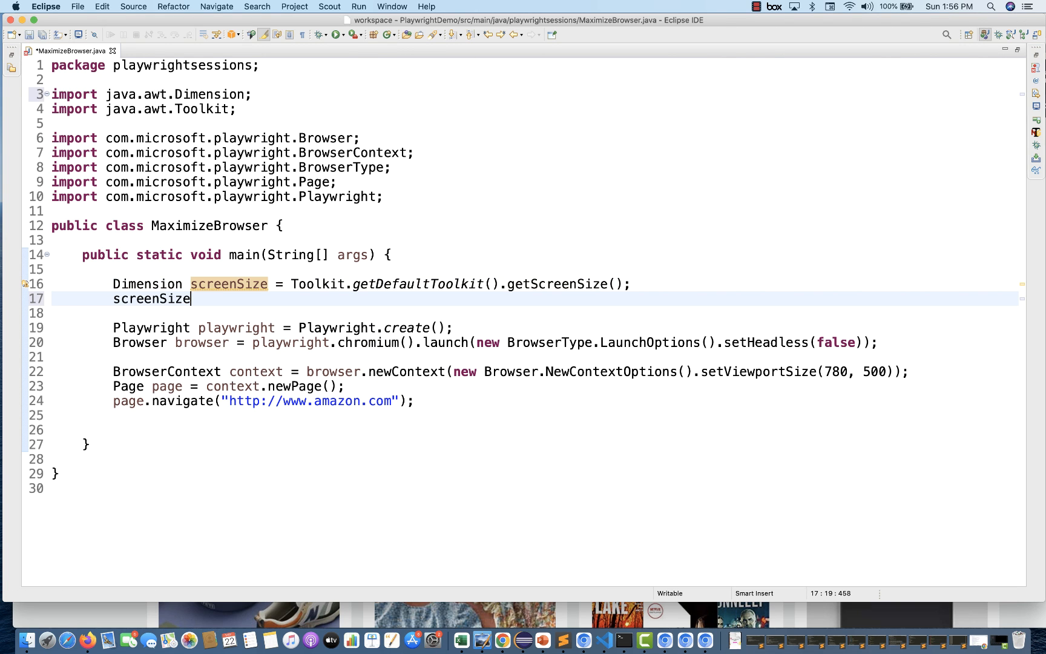
{"action": "type", "text": "."}
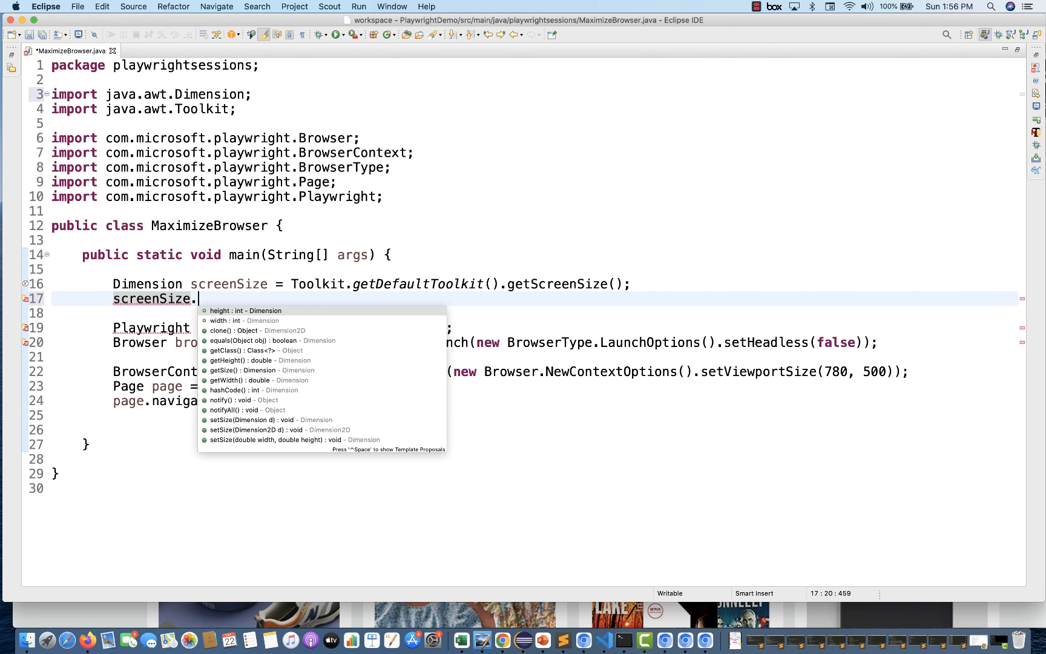
{"action": "type", "text": "getWidth();"}
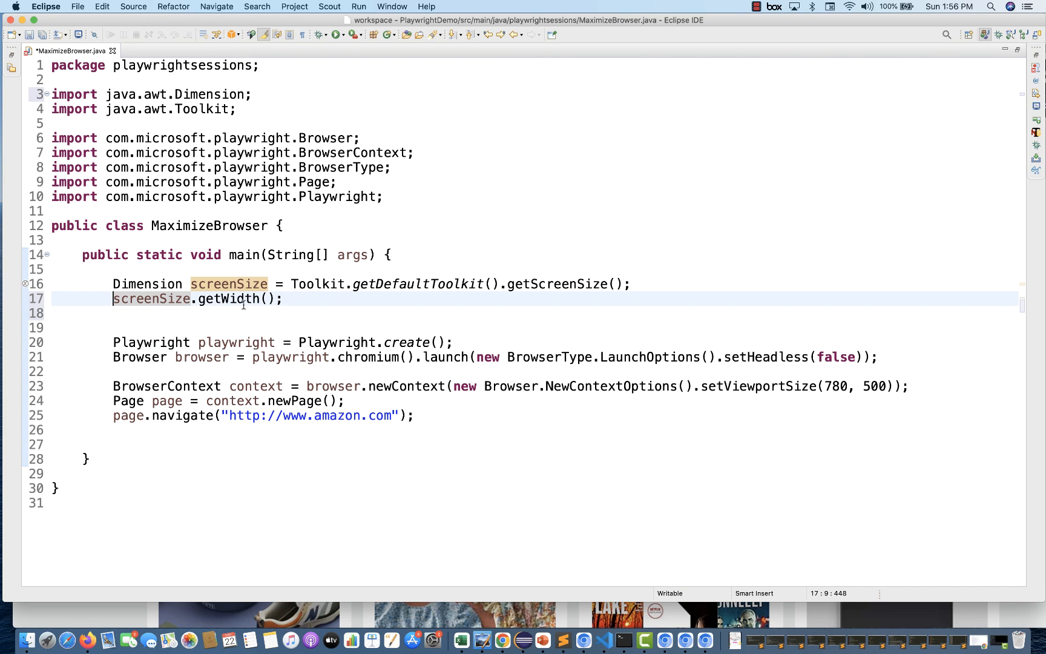
{"action": "mouse_move", "coordinate": [242, 298]}
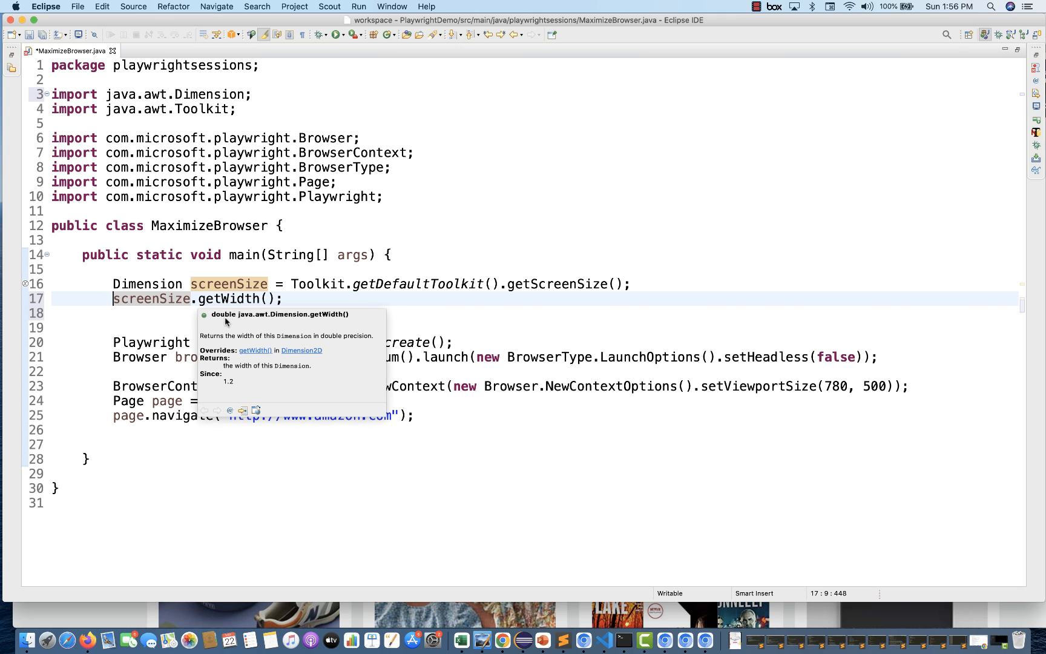
{"action": "type", "text": "double"}
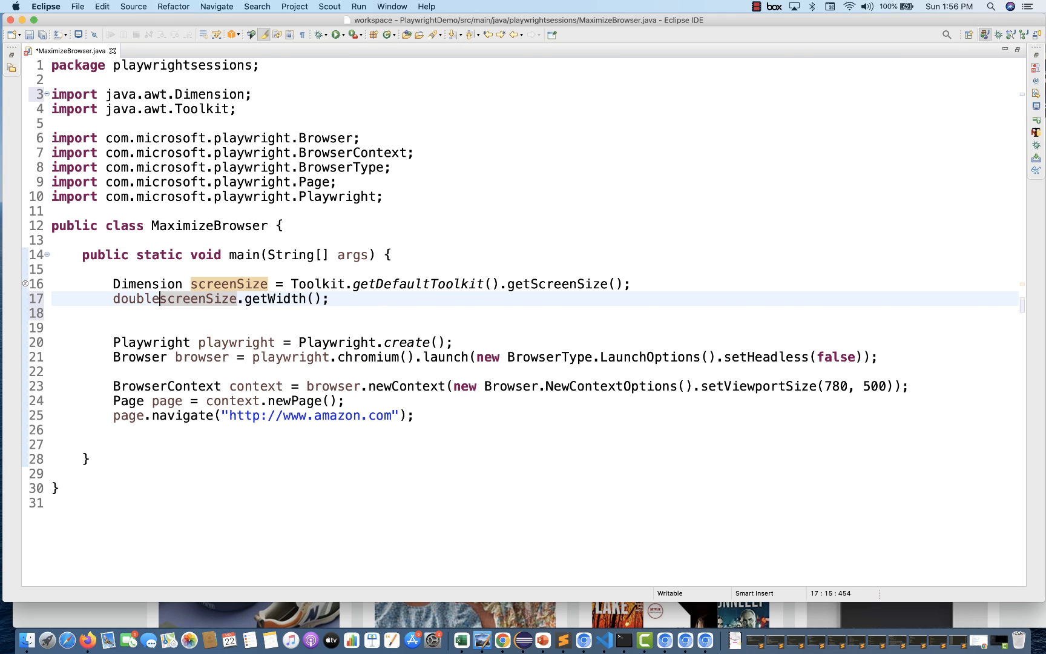
{"action": "type", "text": "width ="}
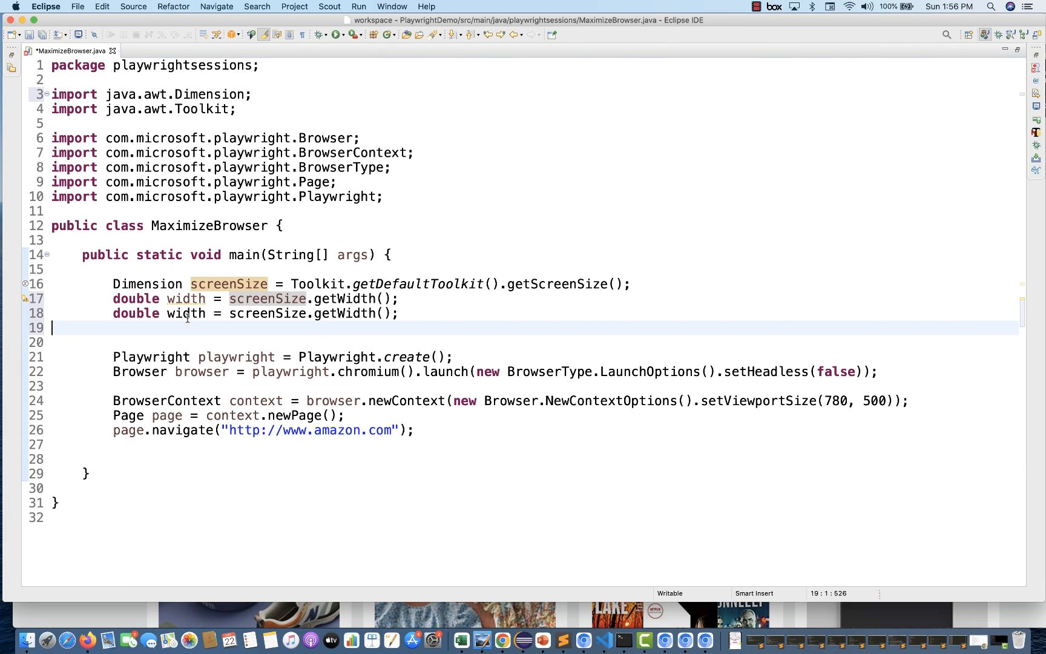
{"action": "type", "text": "height"}
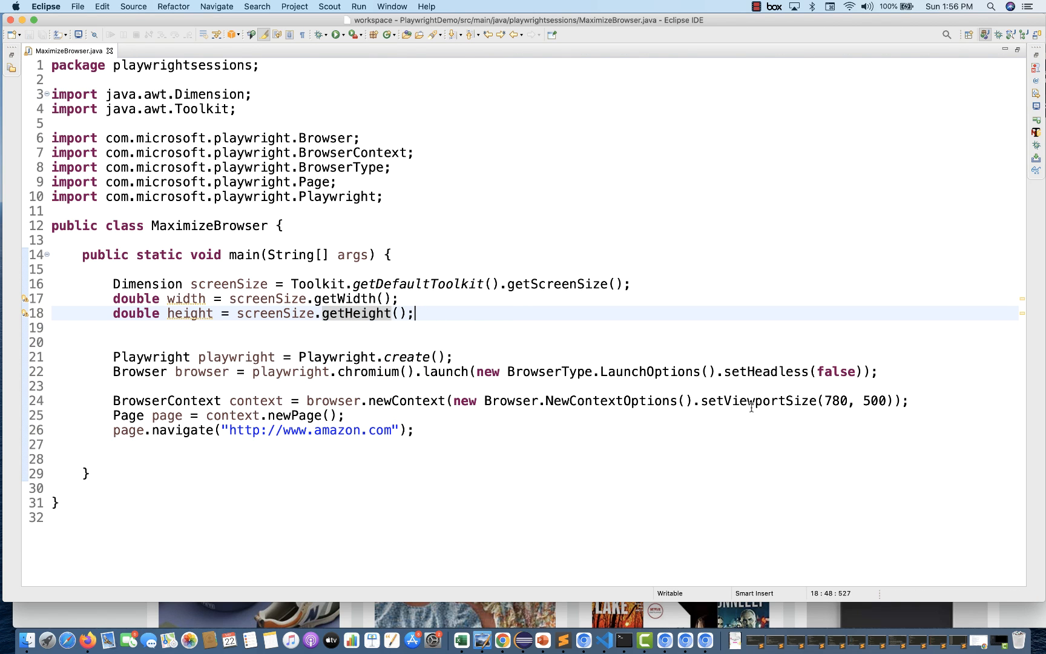
{"action": "mouse_move", "coordinate": [753, 400]}
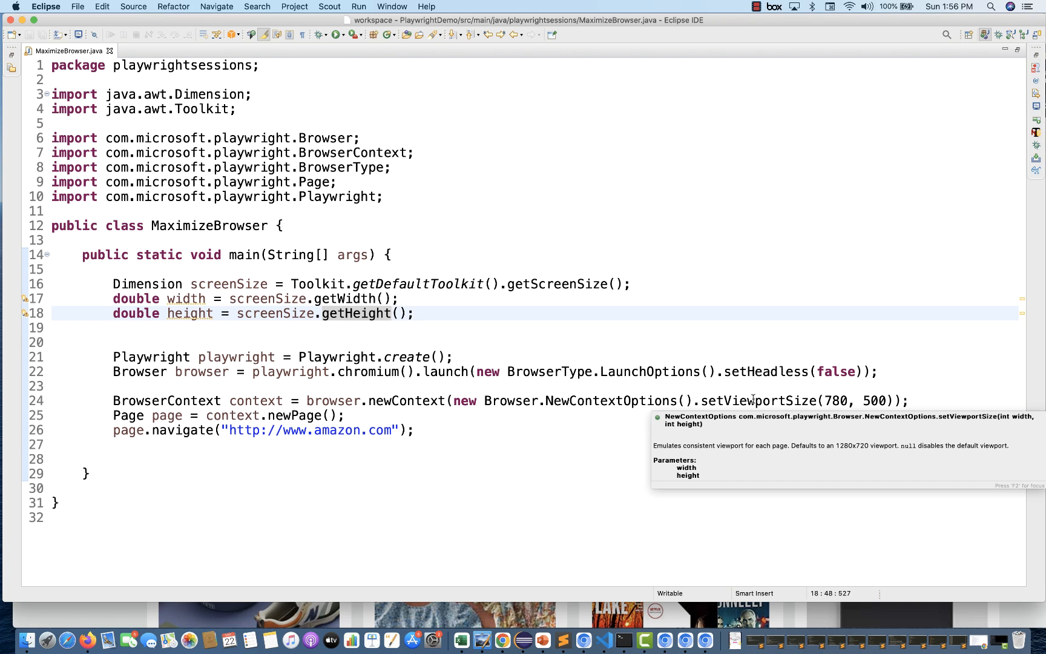
{"action": "mouse_move", "coordinate": [1009, 421]}
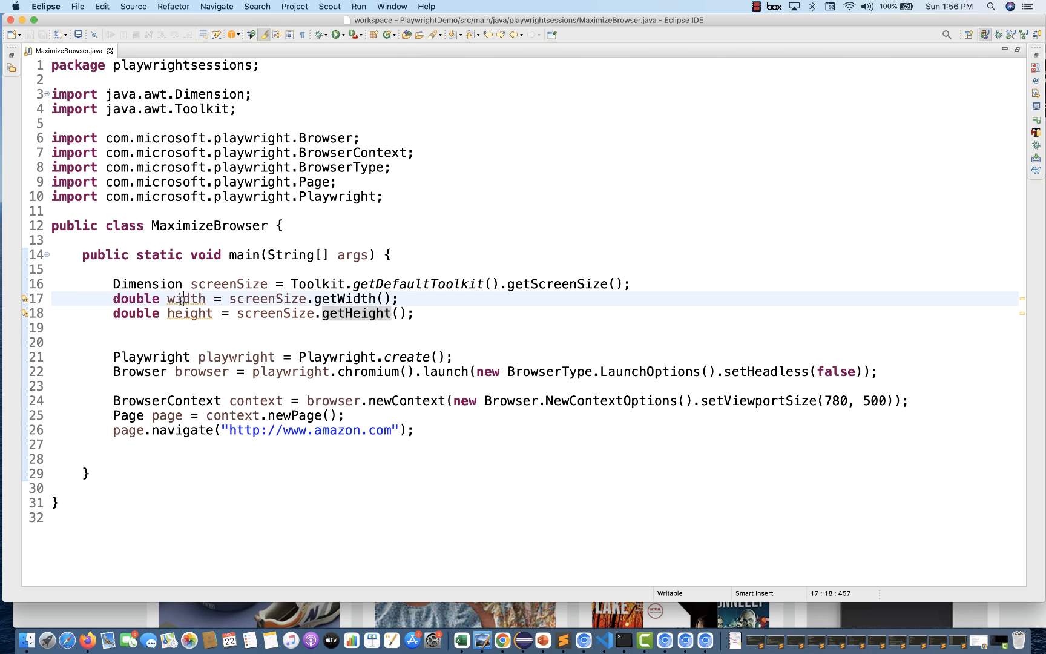
Pass width and height to setViewportSize and cast the screen size values to int
{"action": "double_click", "coordinate": [187, 298]}
{"action": "type", "text": "widt"}
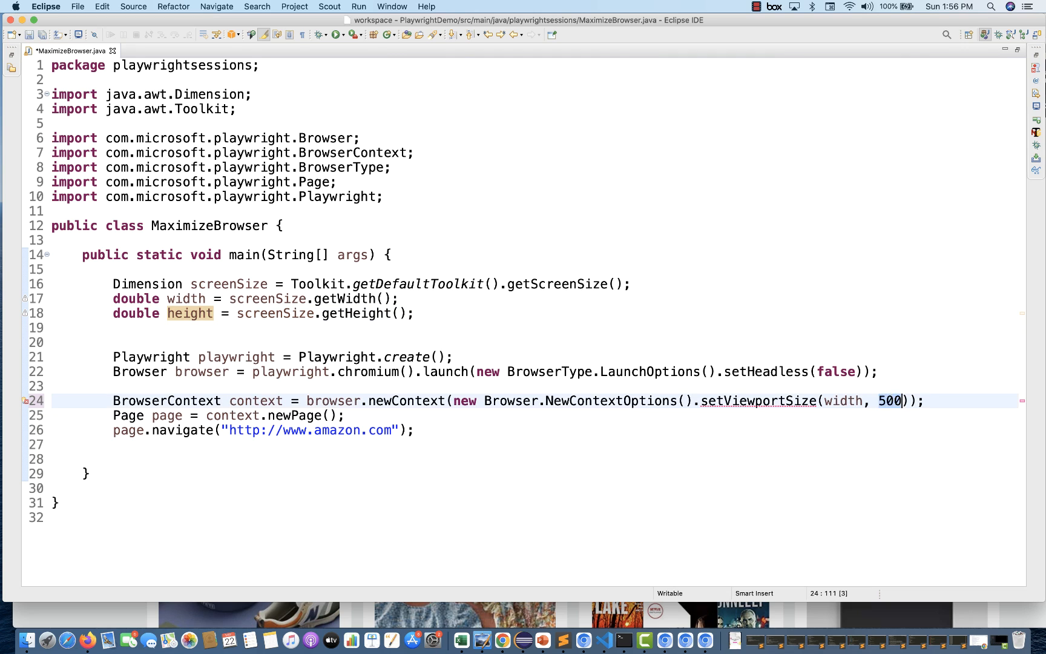
{"action": "type", "text": "height"}
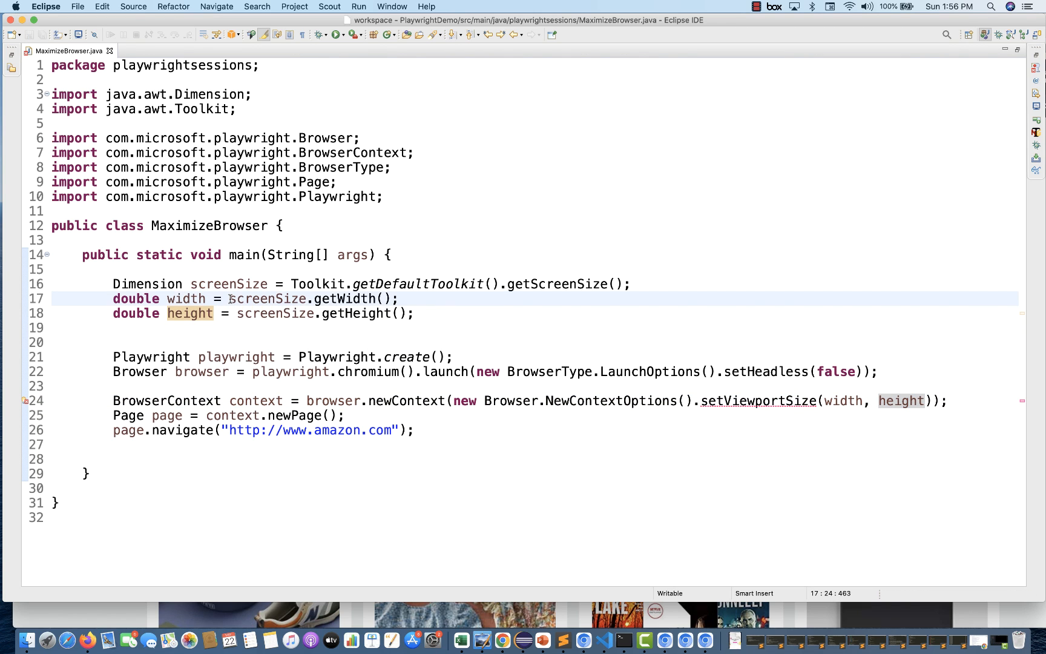
{"action": "type", "text": "(int)"}
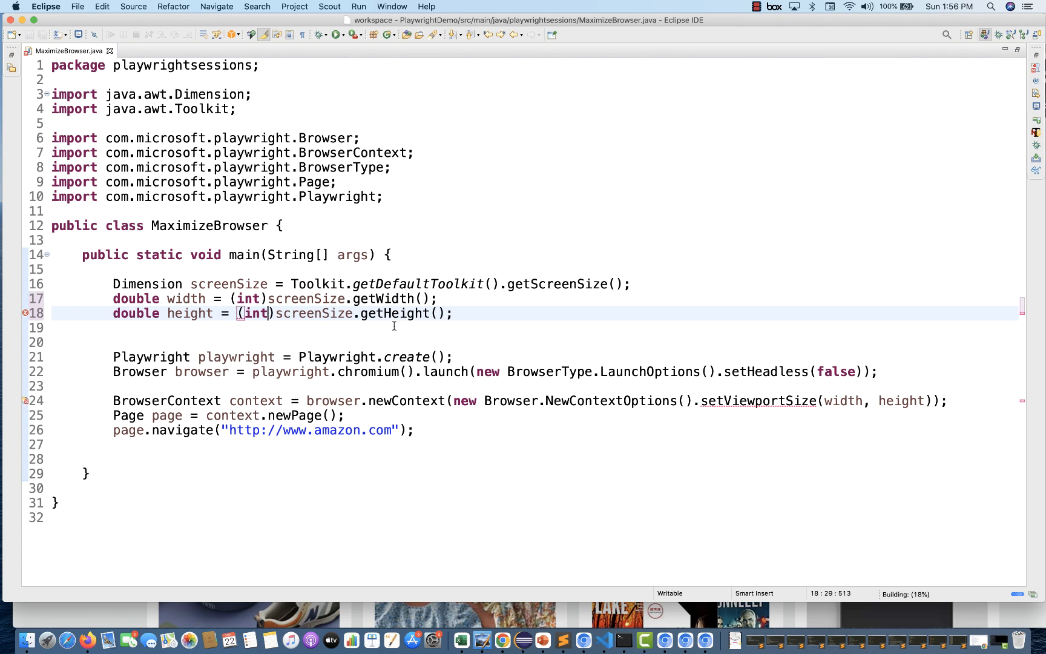
Print width:height with System.out.println and change the double declarations to int
{"action": "type", "text": "syso"}
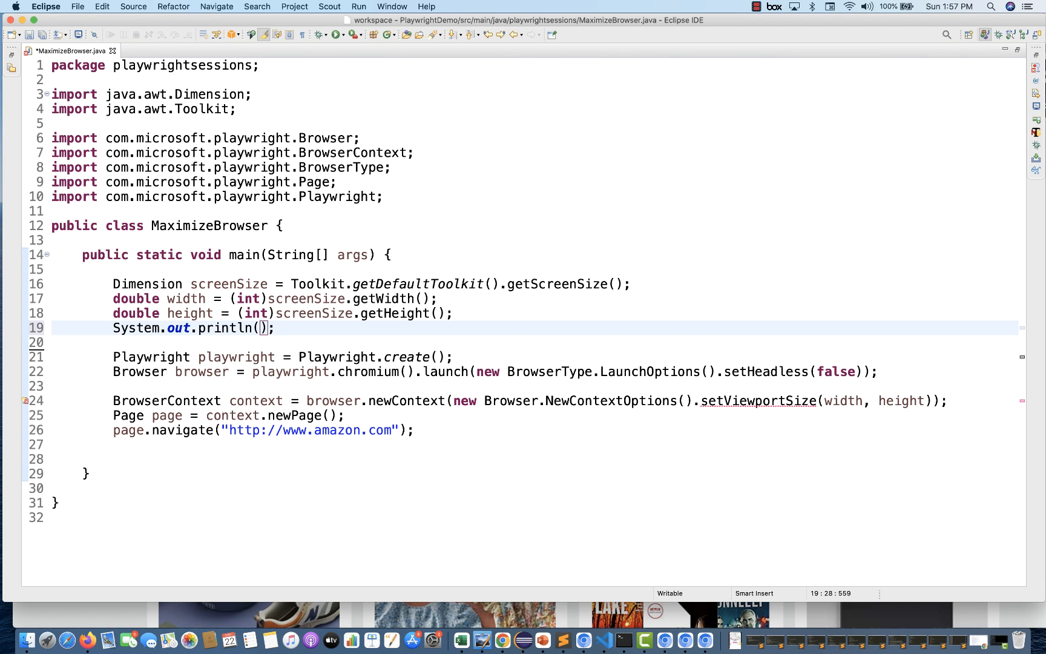
{"action": "type", "text": "width + \""}
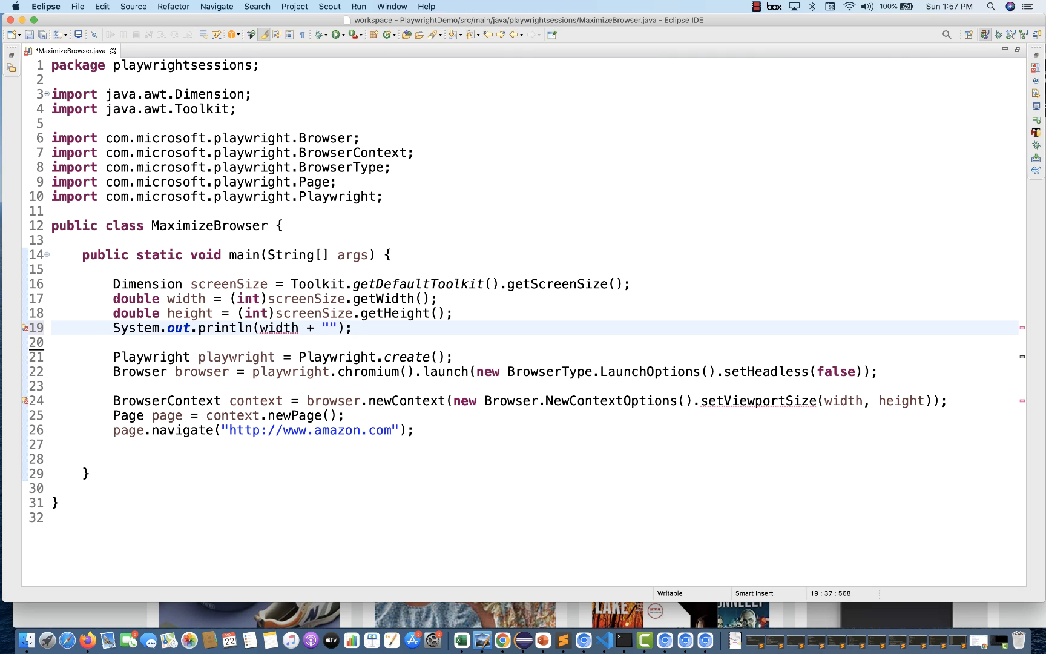
{"action": "type", "text": ":\"+ height"}
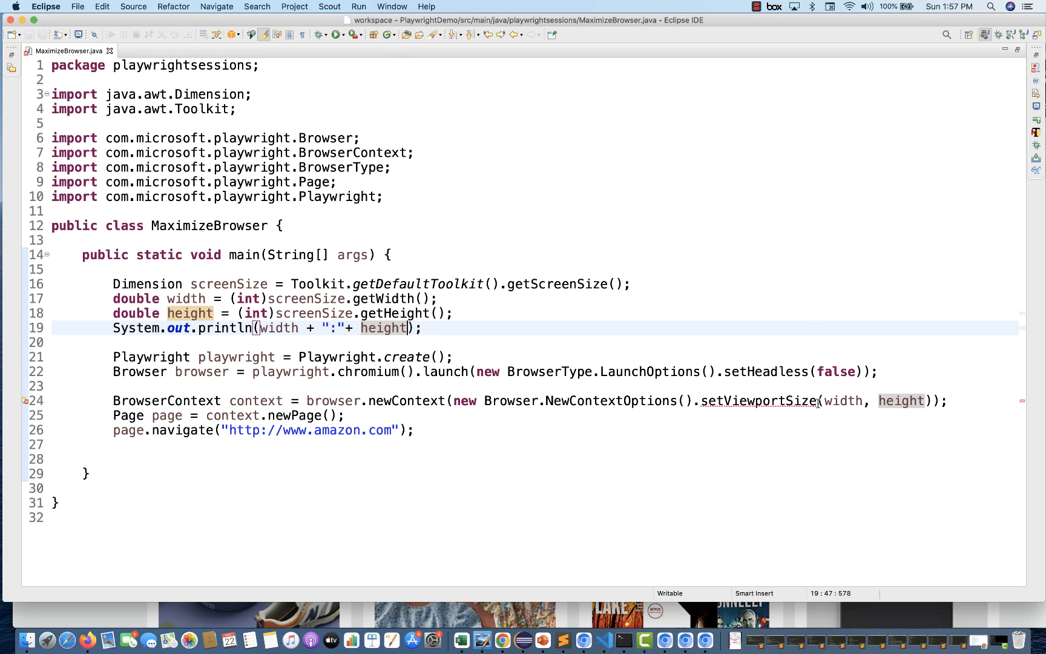
{"action": "left_click", "coordinate": [797, 430]}
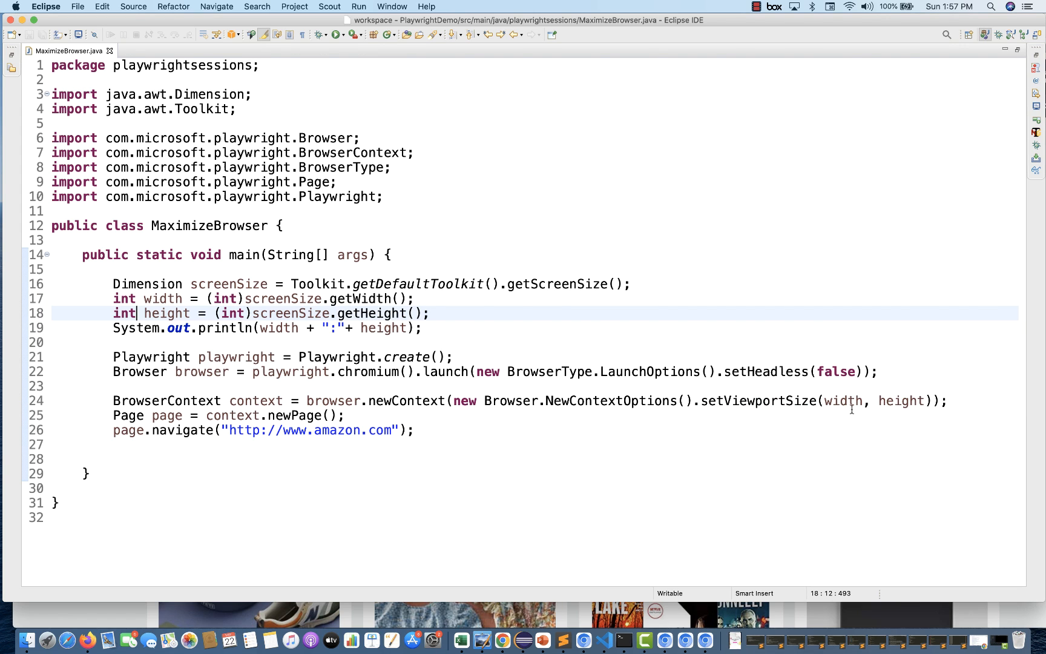
Run MaximizeBrowser again as a Java application with the full-screen viewport
{"action": "right_click", "coordinate": [606, 221]}
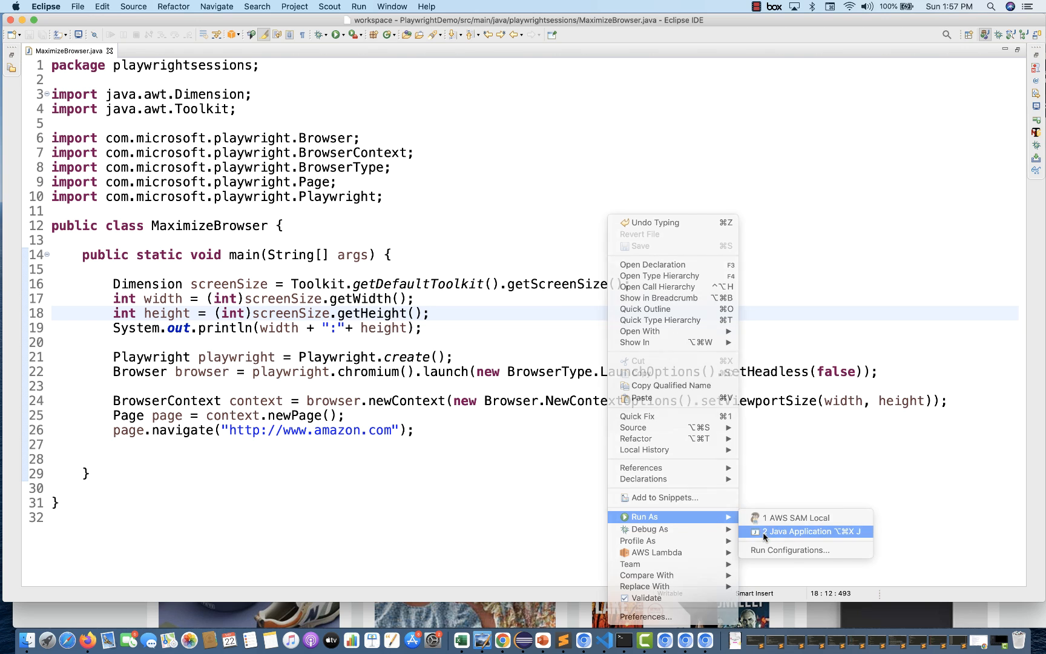
{"action": "left_click", "coordinate": [807, 531]}
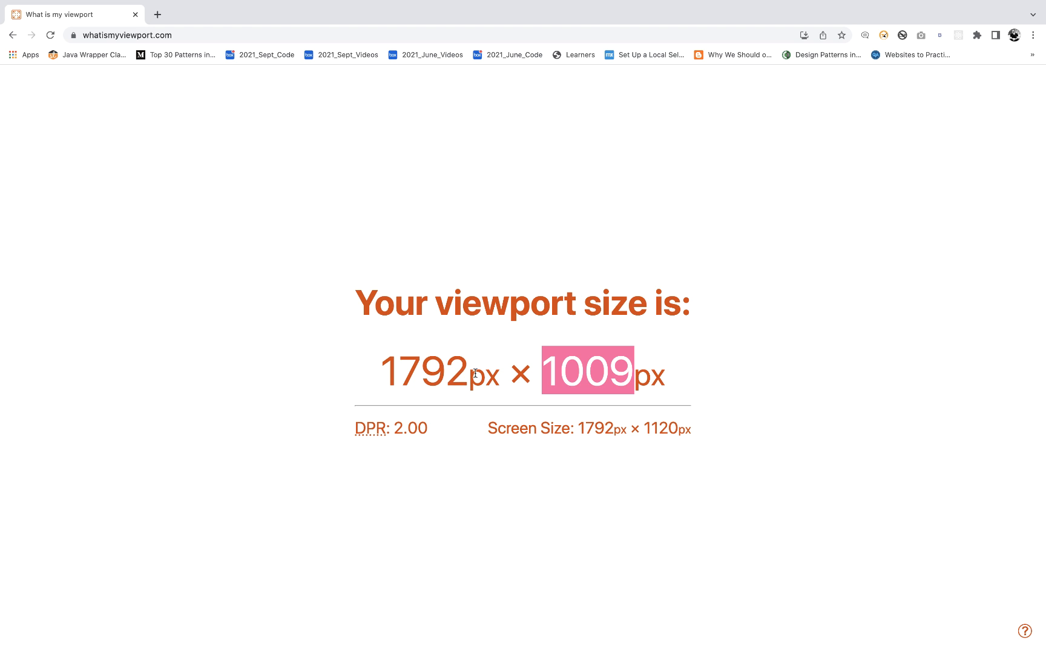
{"action": "mouse_move", "coordinate": [606, 372]}
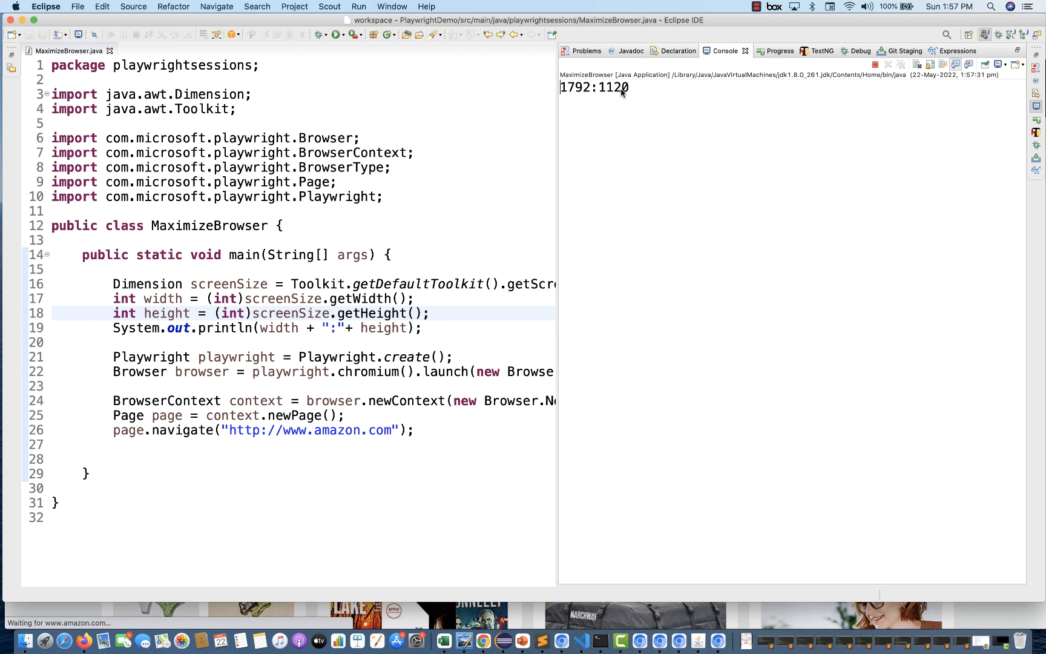
{"action": "mouse_move", "coordinate": [467, 206]}
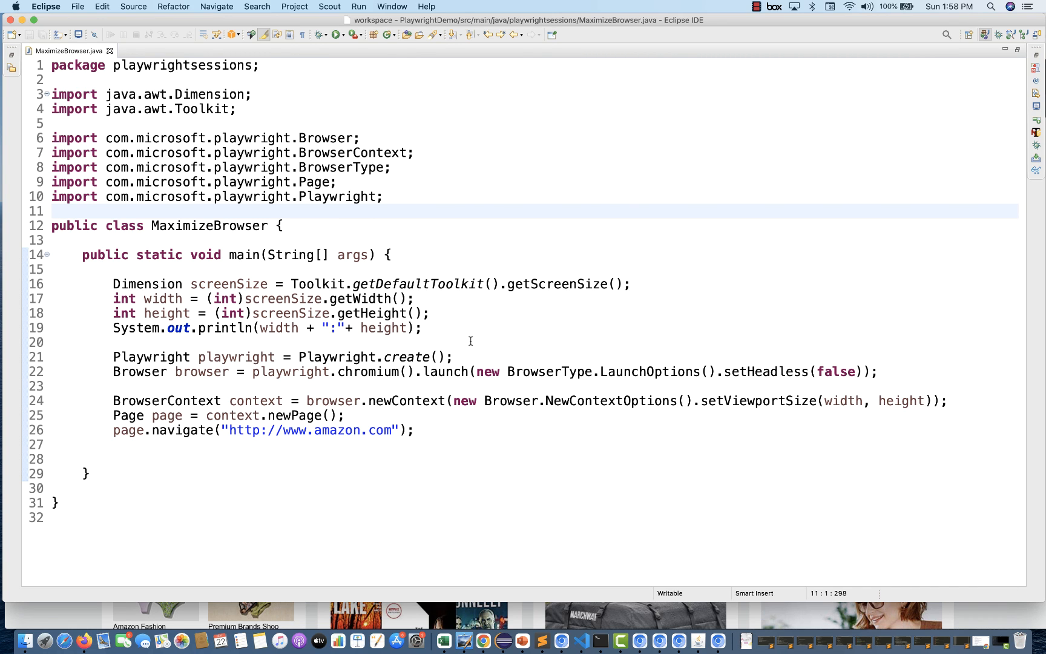
Dismiss the Console output 1792:1120 and return to the MaximizeBrowser editor
{"action": "left_click", "coordinate": [52, 210]}
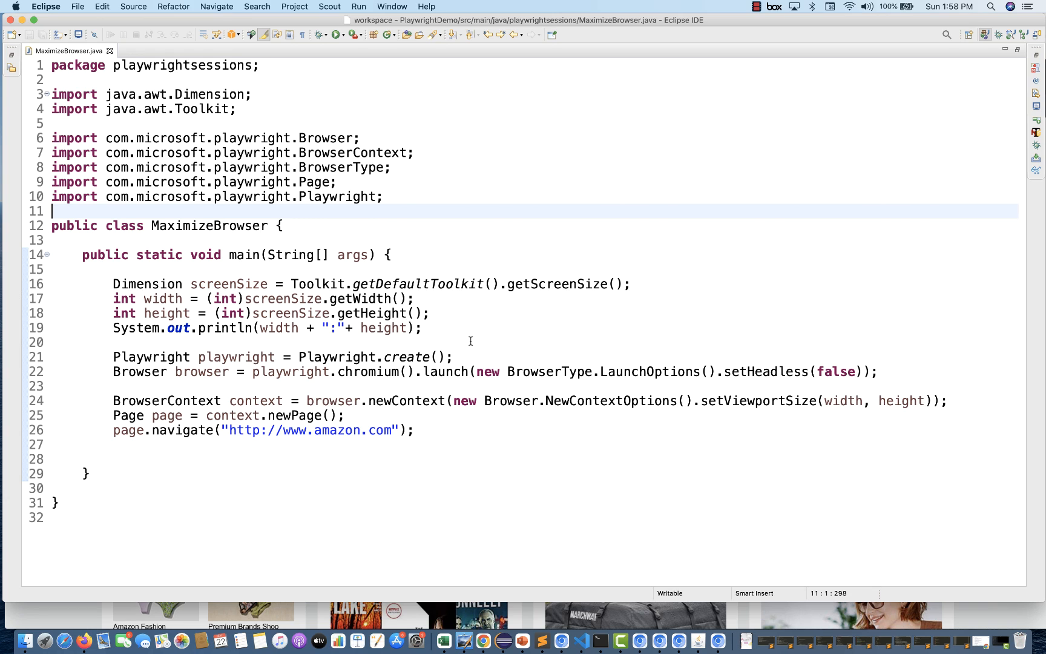